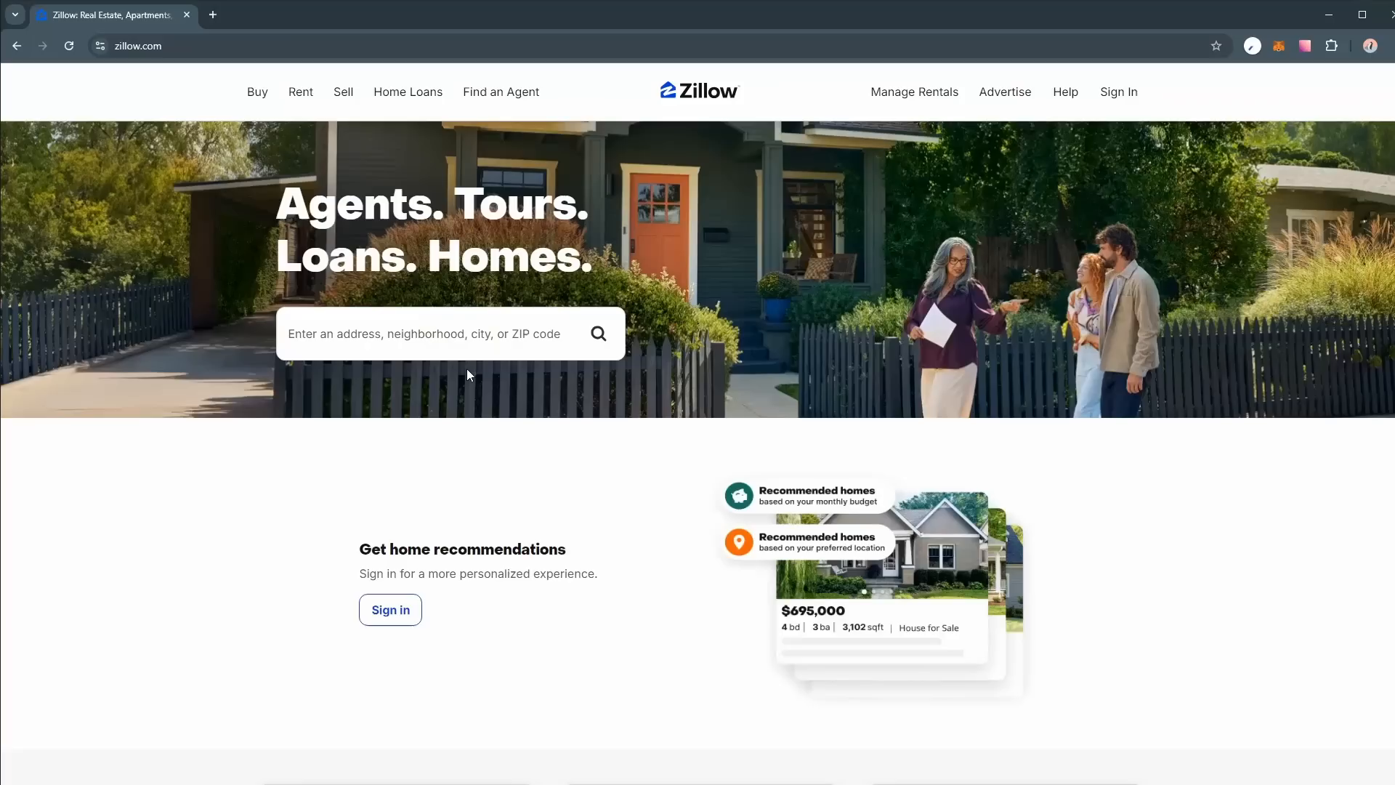
# Browse Zillow's home page, then scroll through the WP Directory Kit free-trial request form.
pyautogui.scroll(-3)
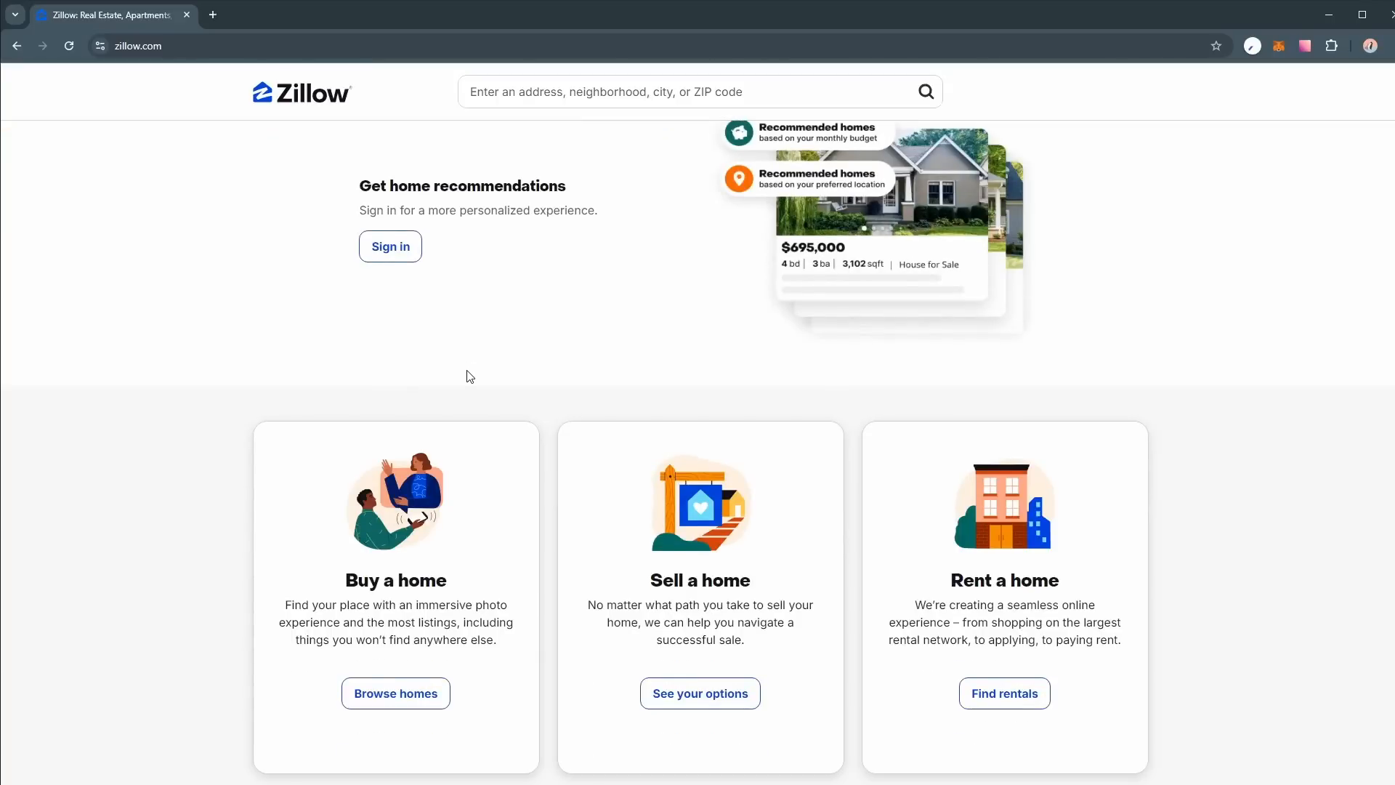
pyautogui.scroll(-3)
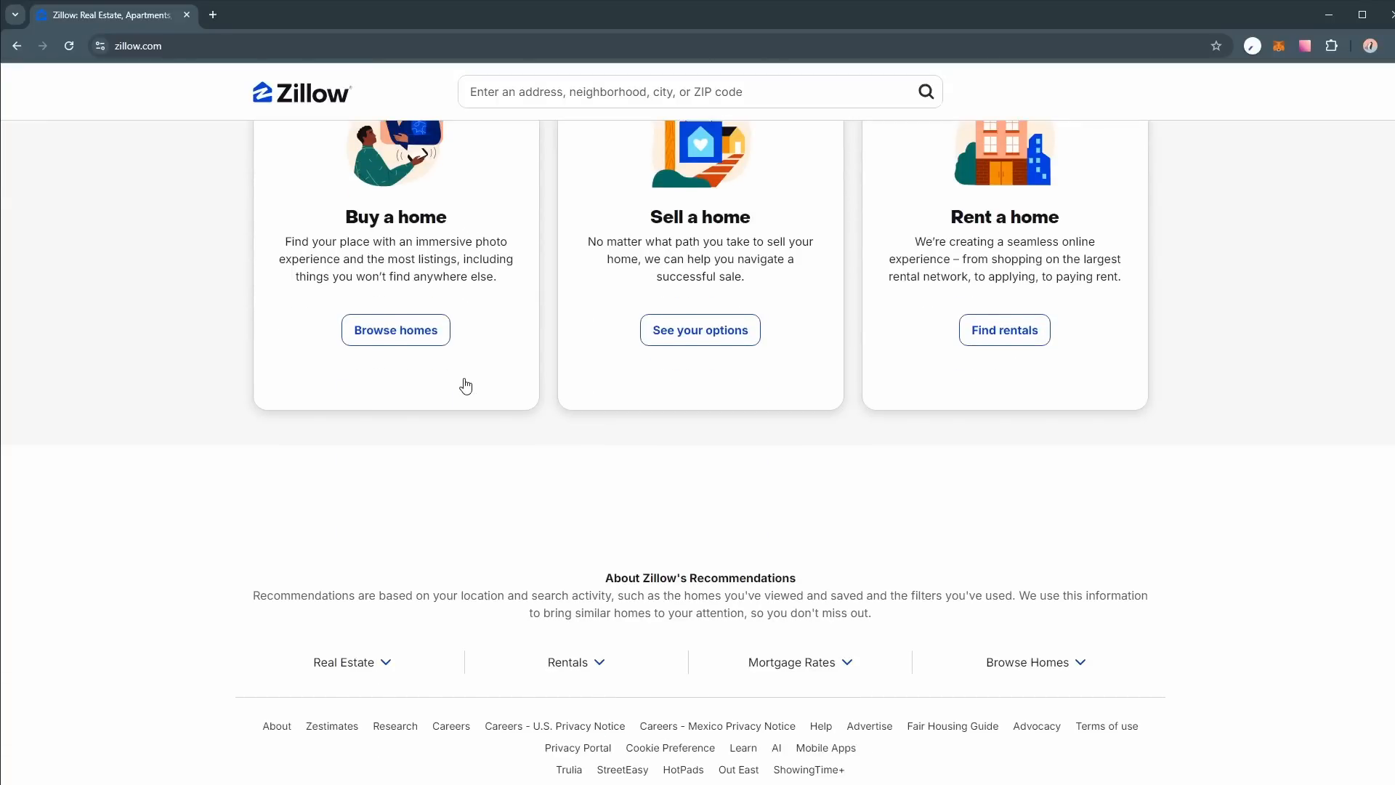
pyautogui.scroll(-3)
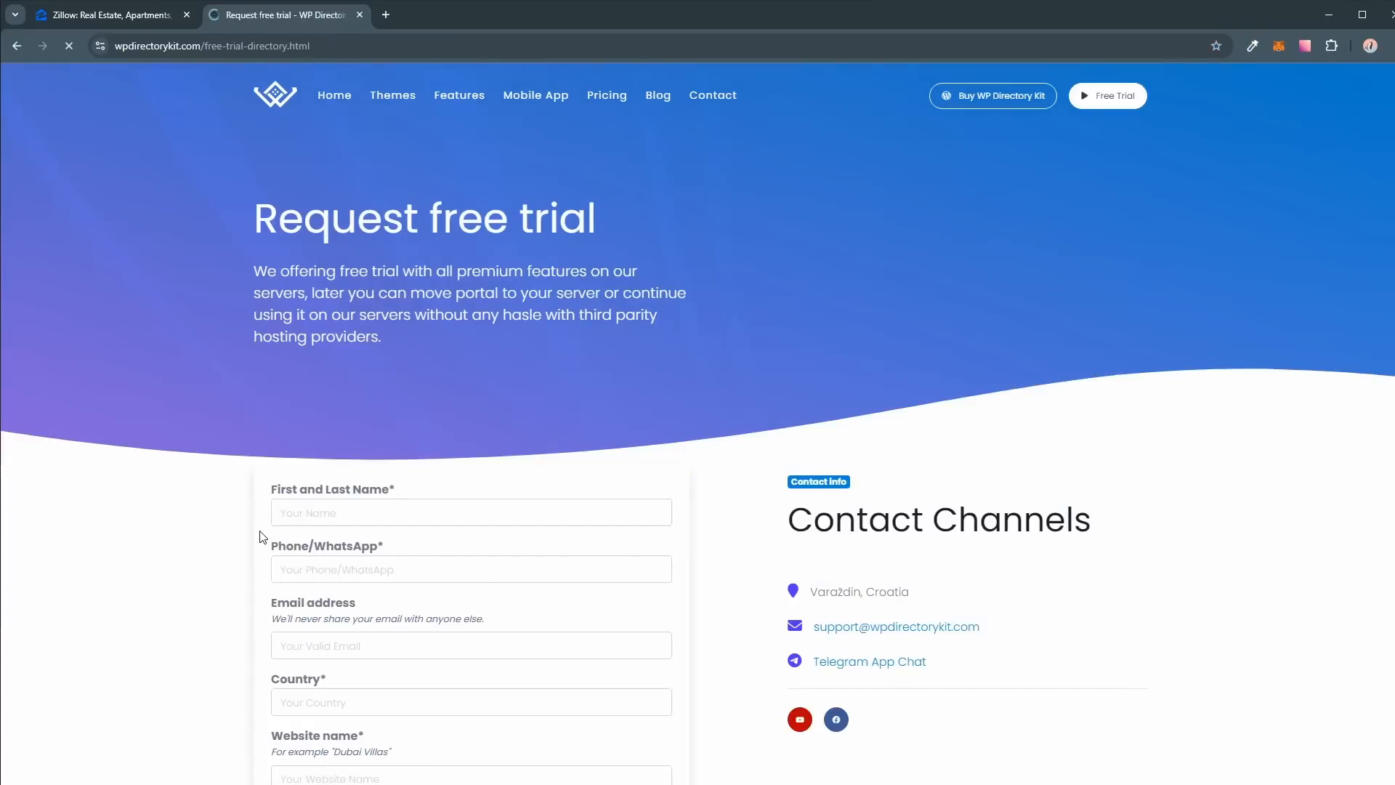
pyautogui.scroll(-3)
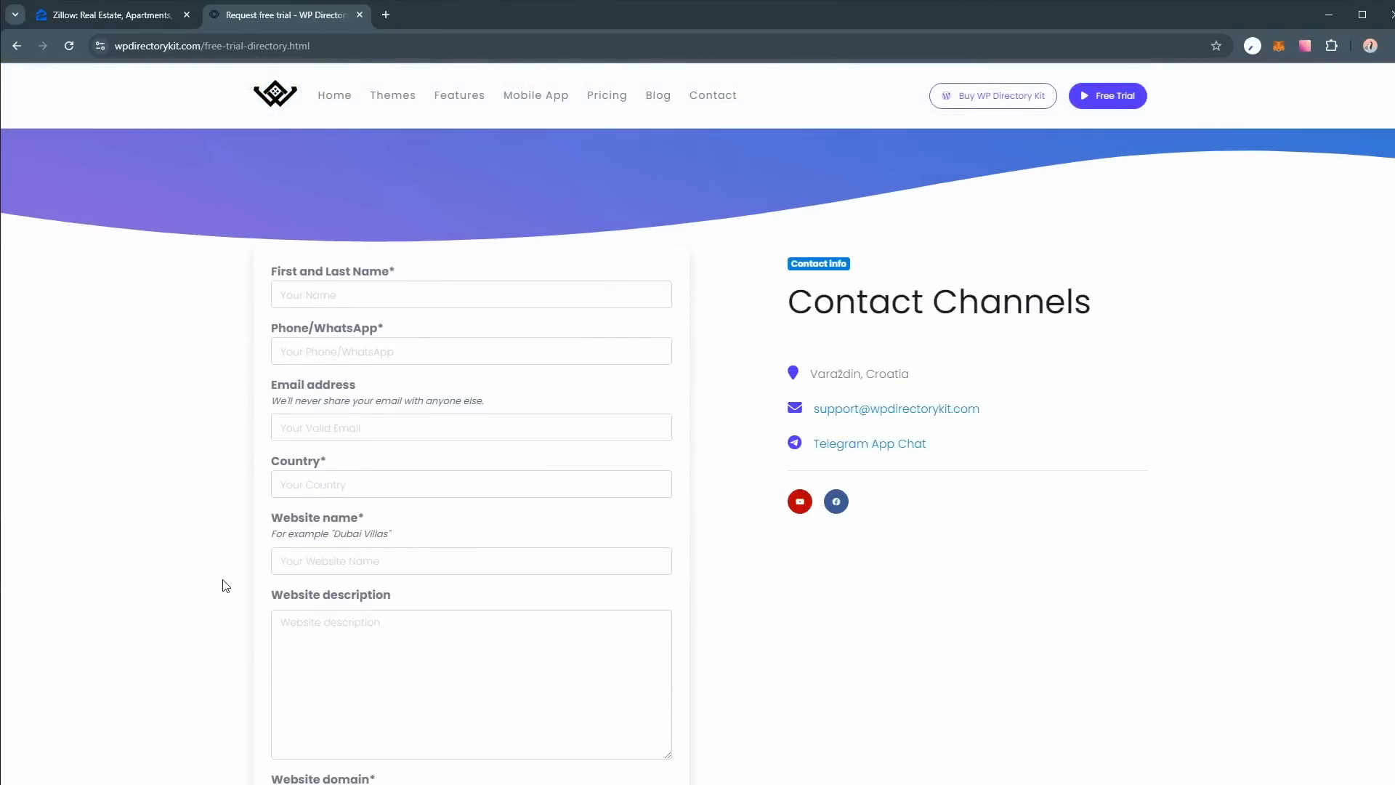
pyautogui.scroll(-3)
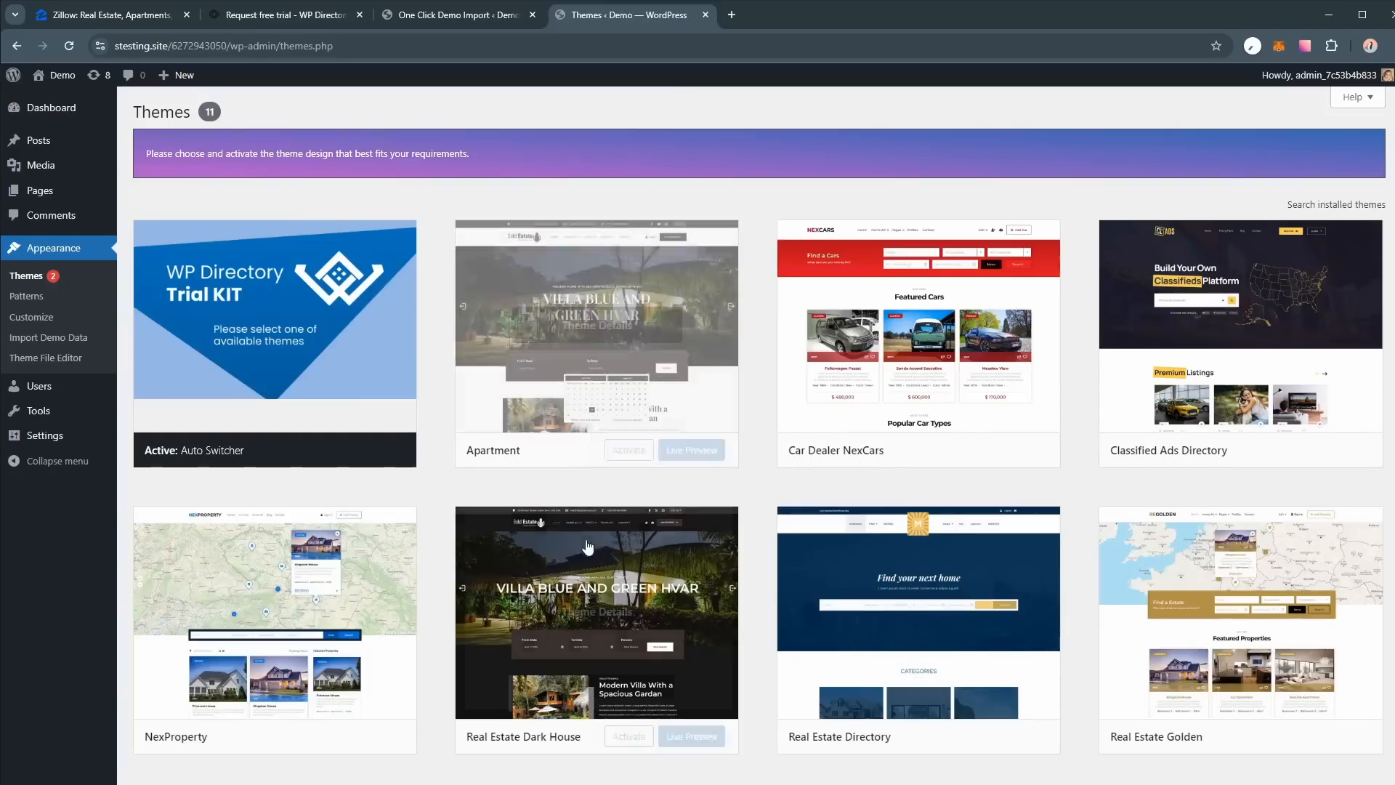
# Activate Real Estate Yillow and go to its One Click Demo Import page.
pyautogui.scroll(-3)
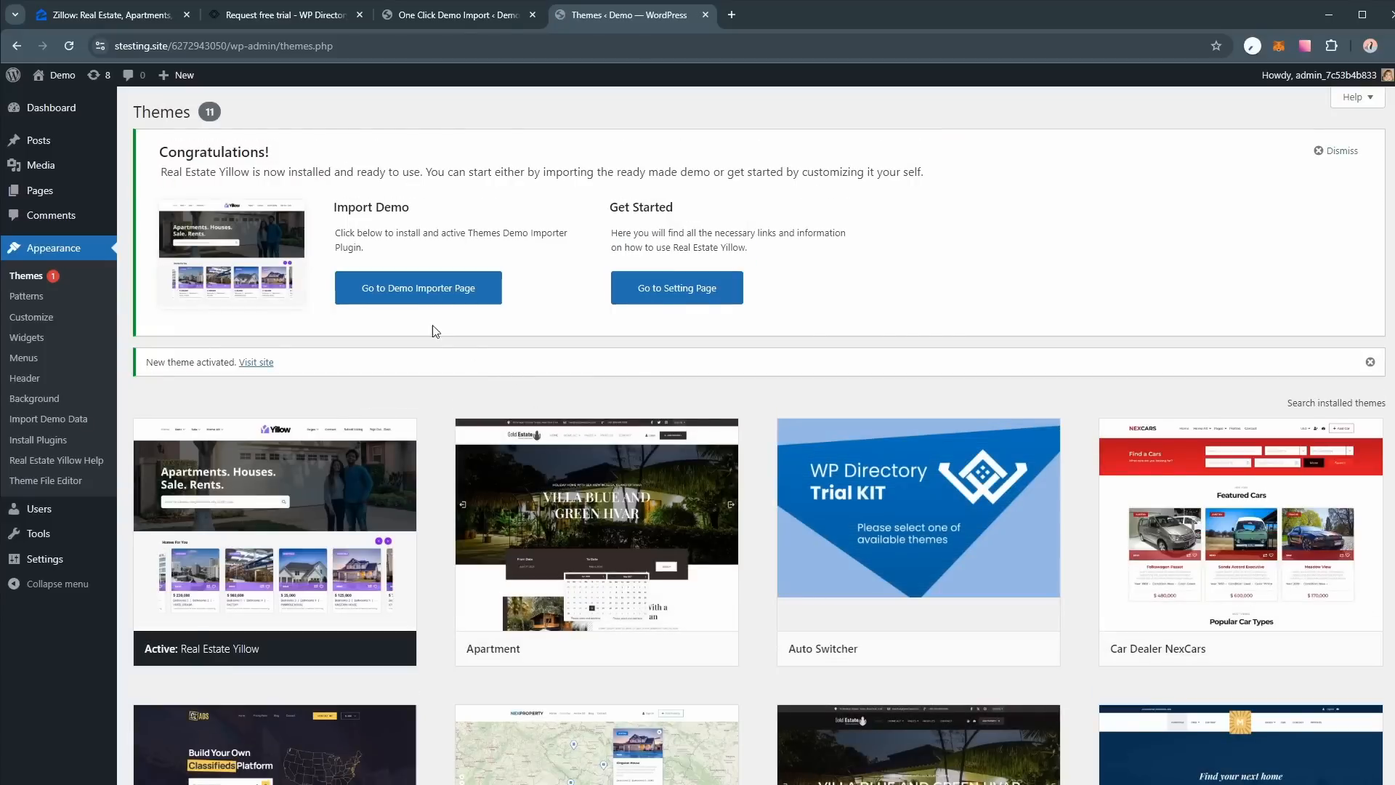
pyautogui.click(417, 288)
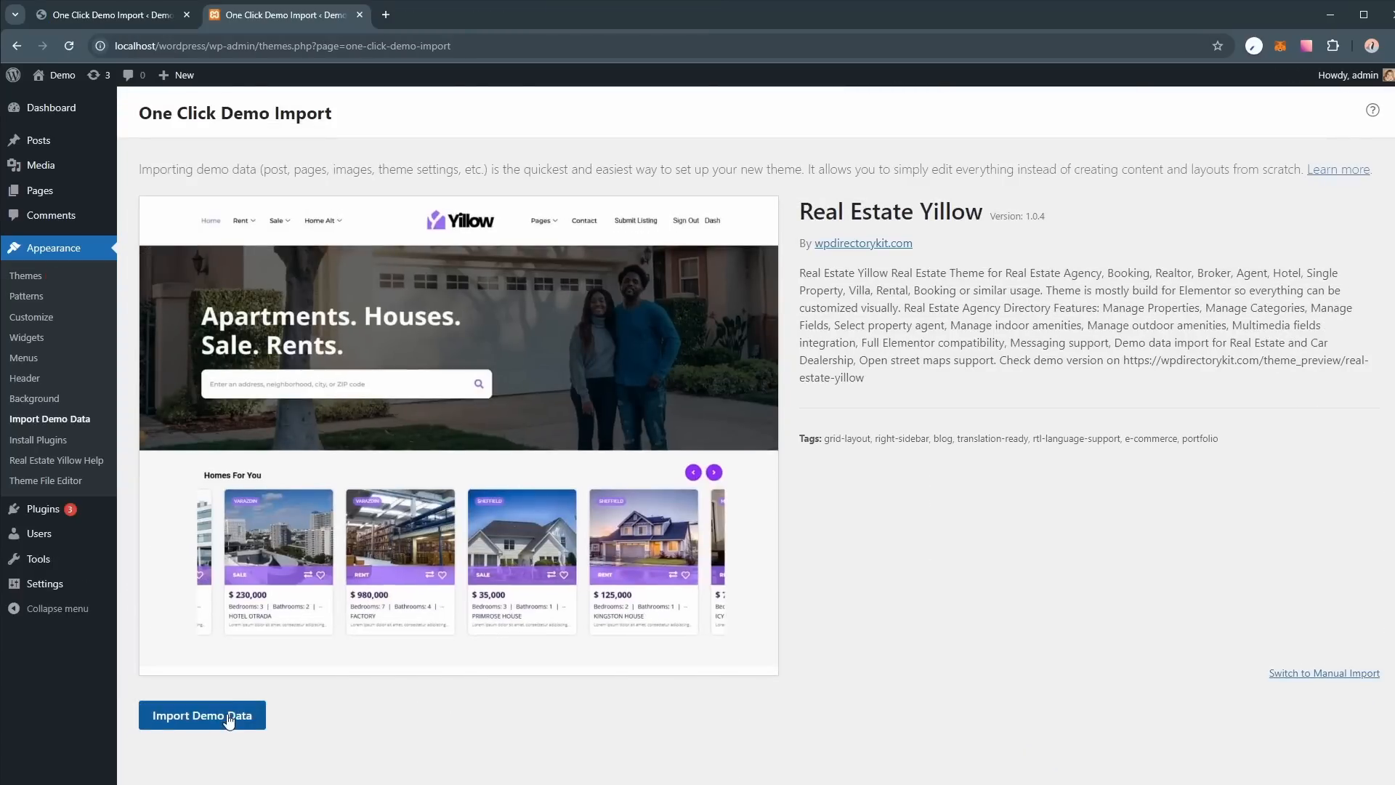
# Import the Real Estate Yillow demo data with its recommended plugins via Continue & Import.
pyautogui.click(202, 714)
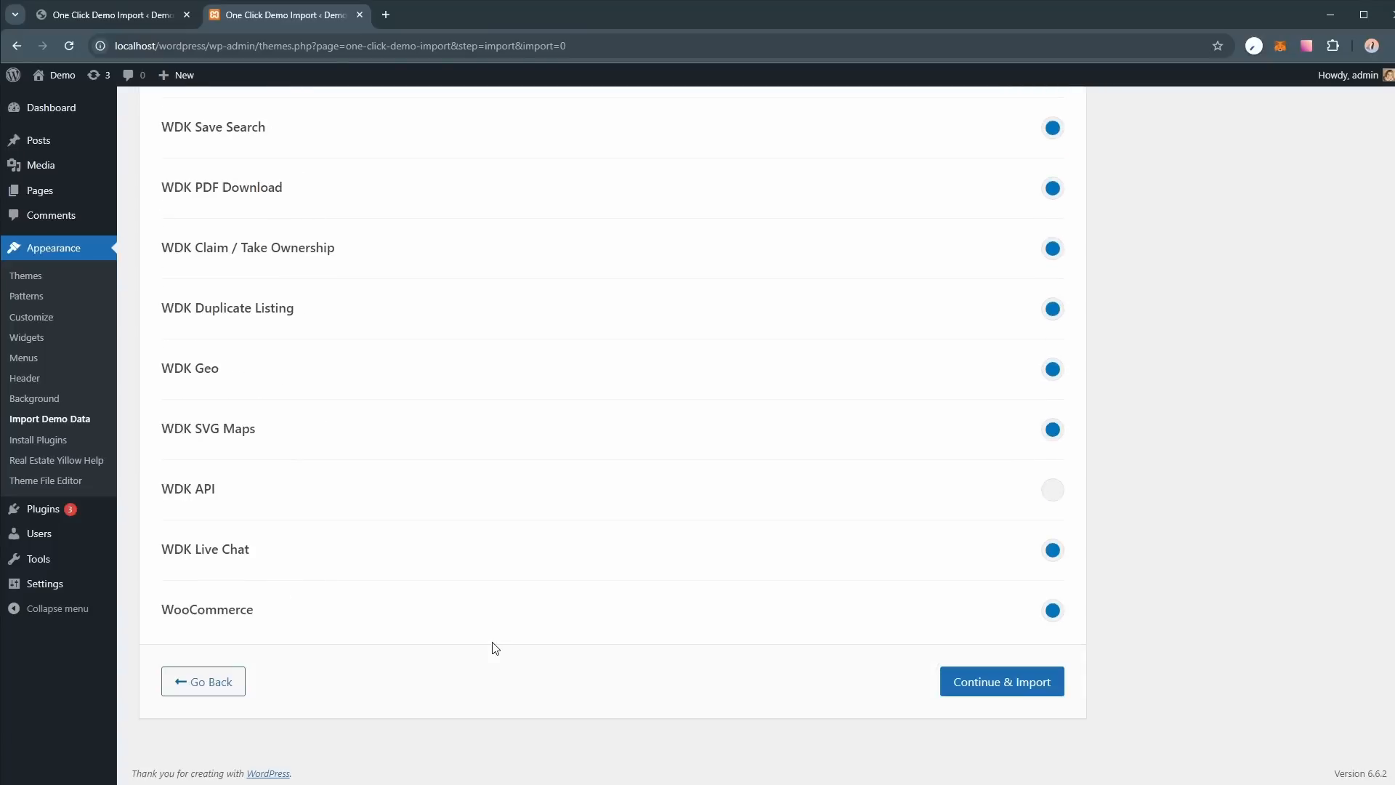
pyautogui.click(1000, 680)
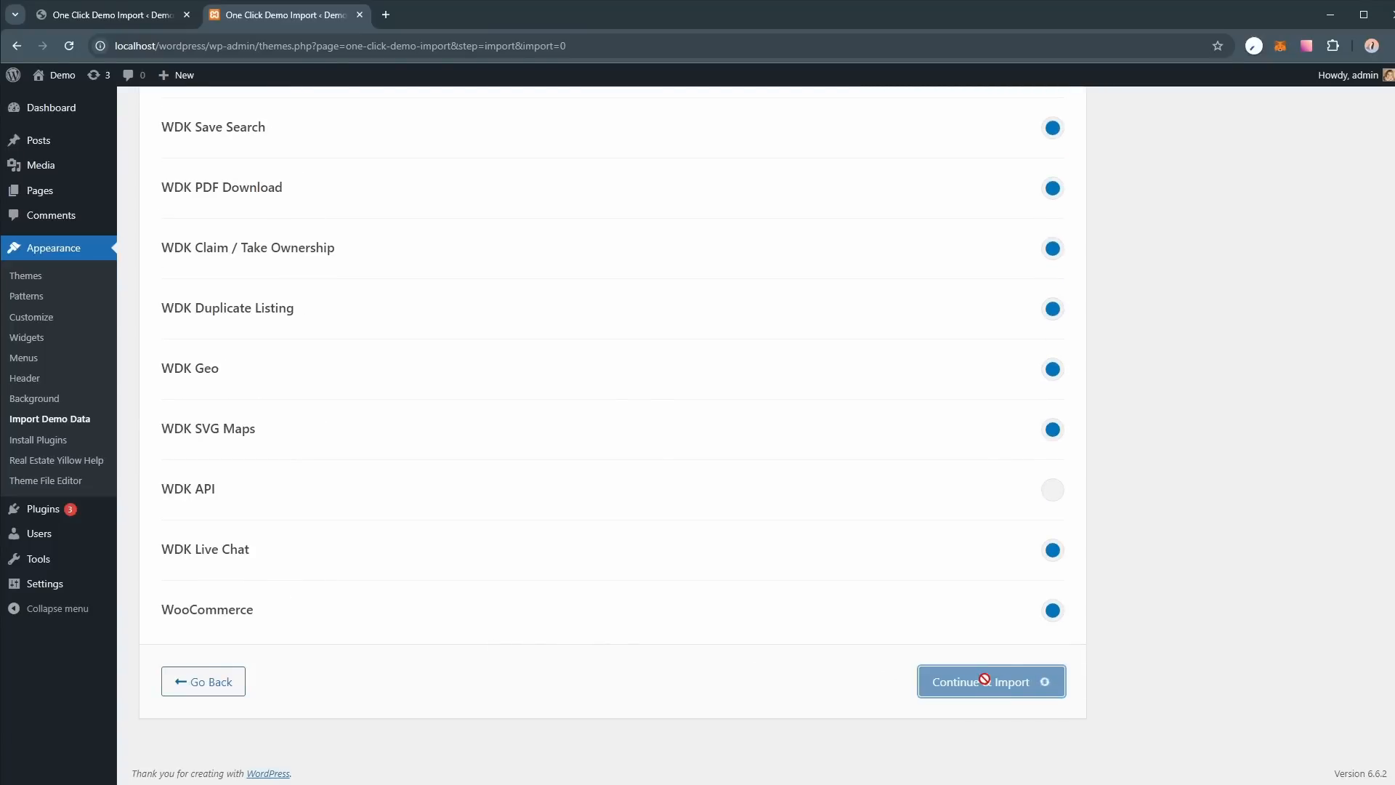
pyautogui.click(990, 681)
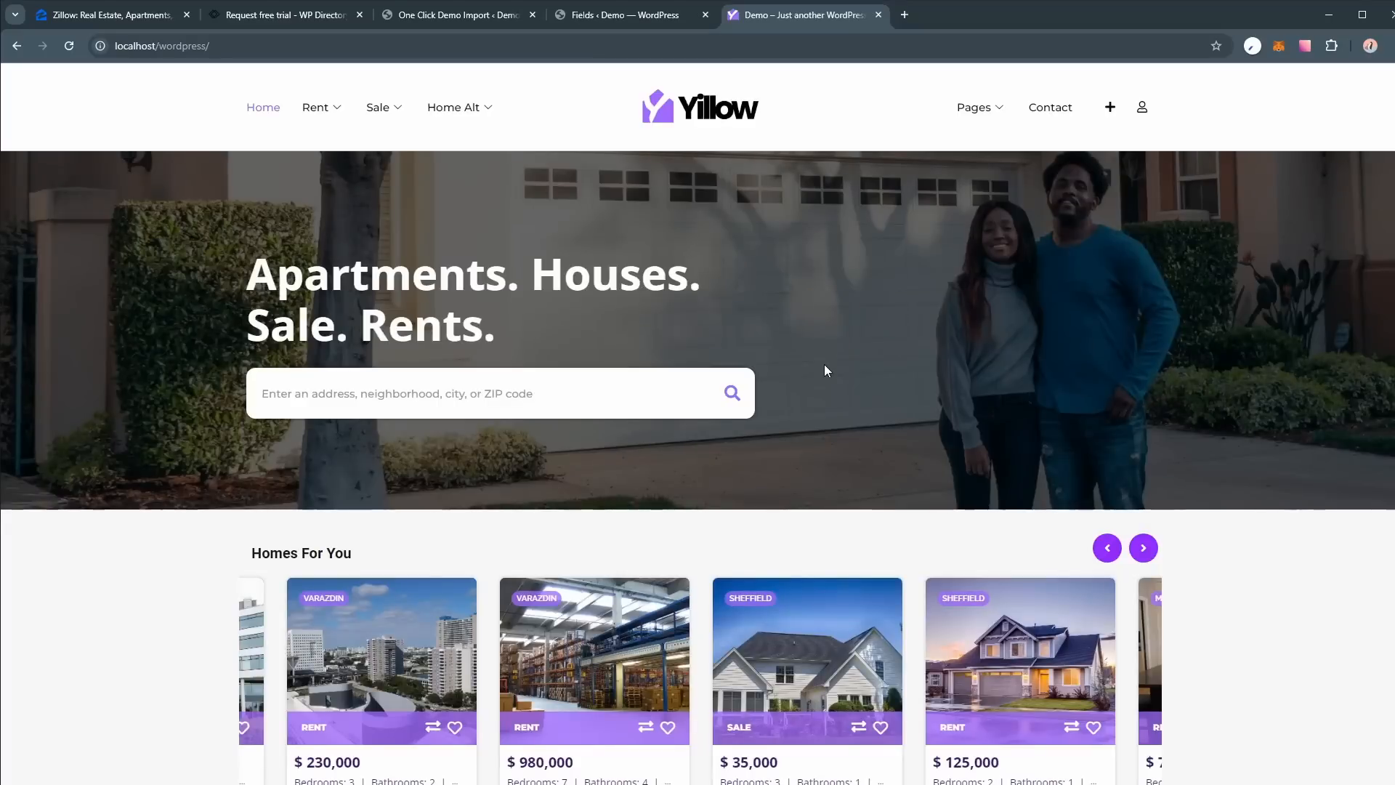
pyautogui.moveTo(502, 365)
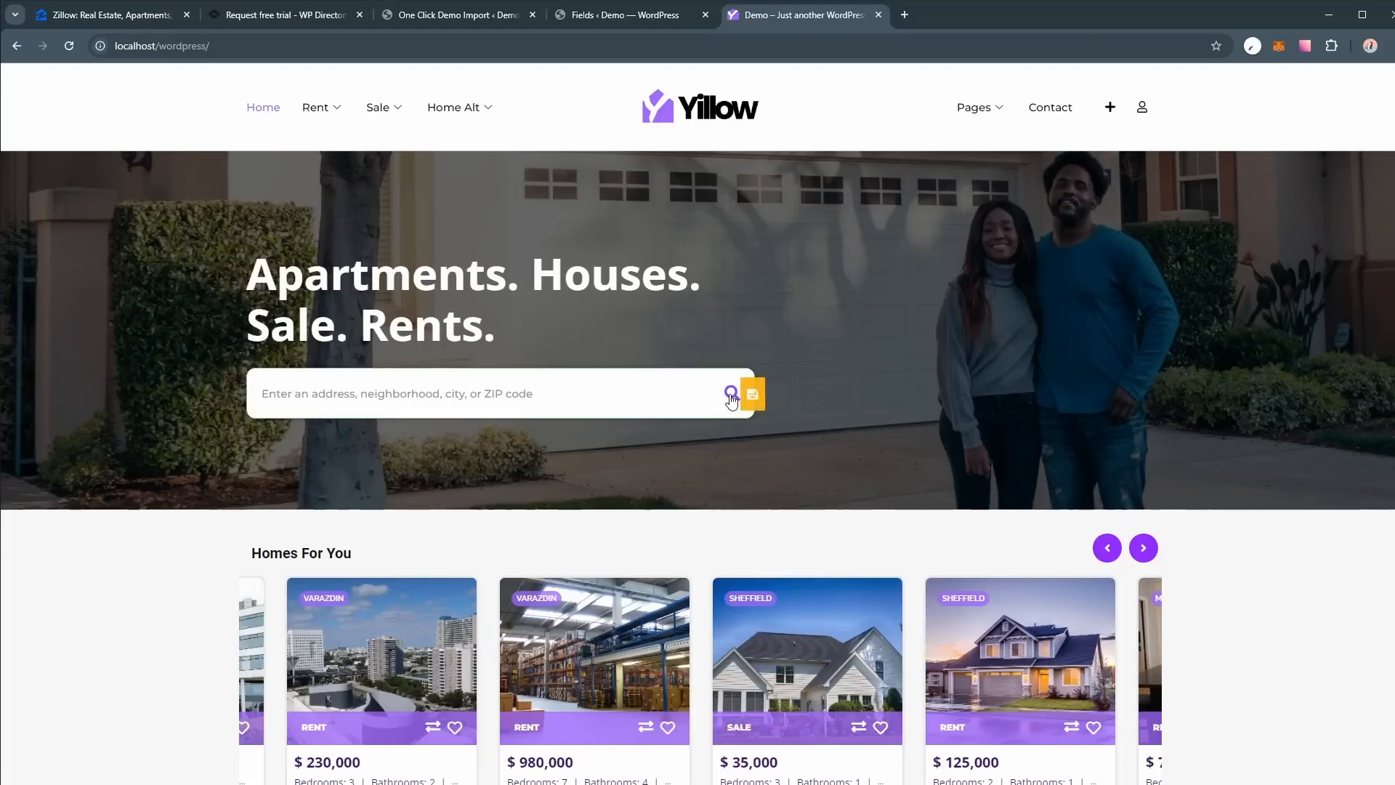
# Run an unfiltered property search from the Yillow hero search bar.
pyautogui.click(751, 394)
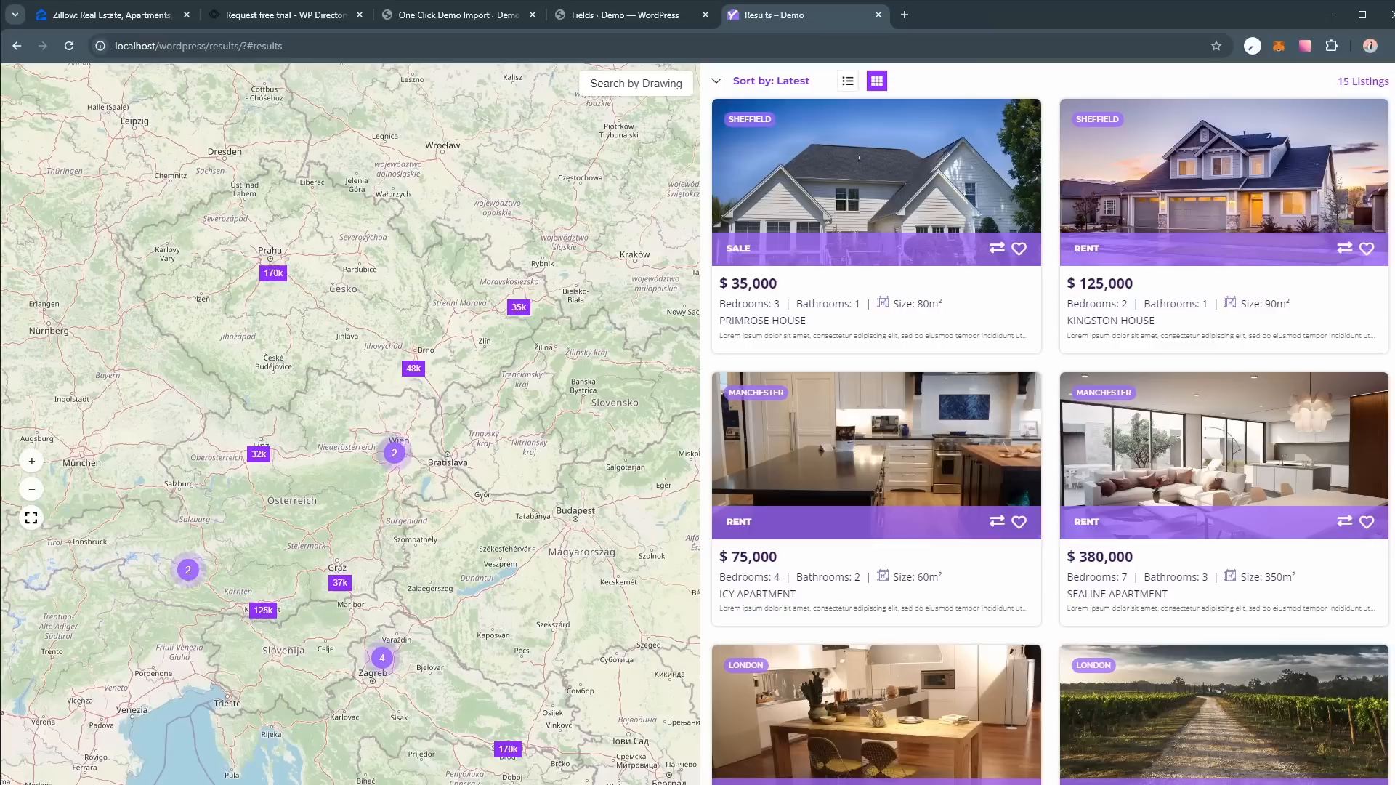
pyautogui.moveTo(664, 373)
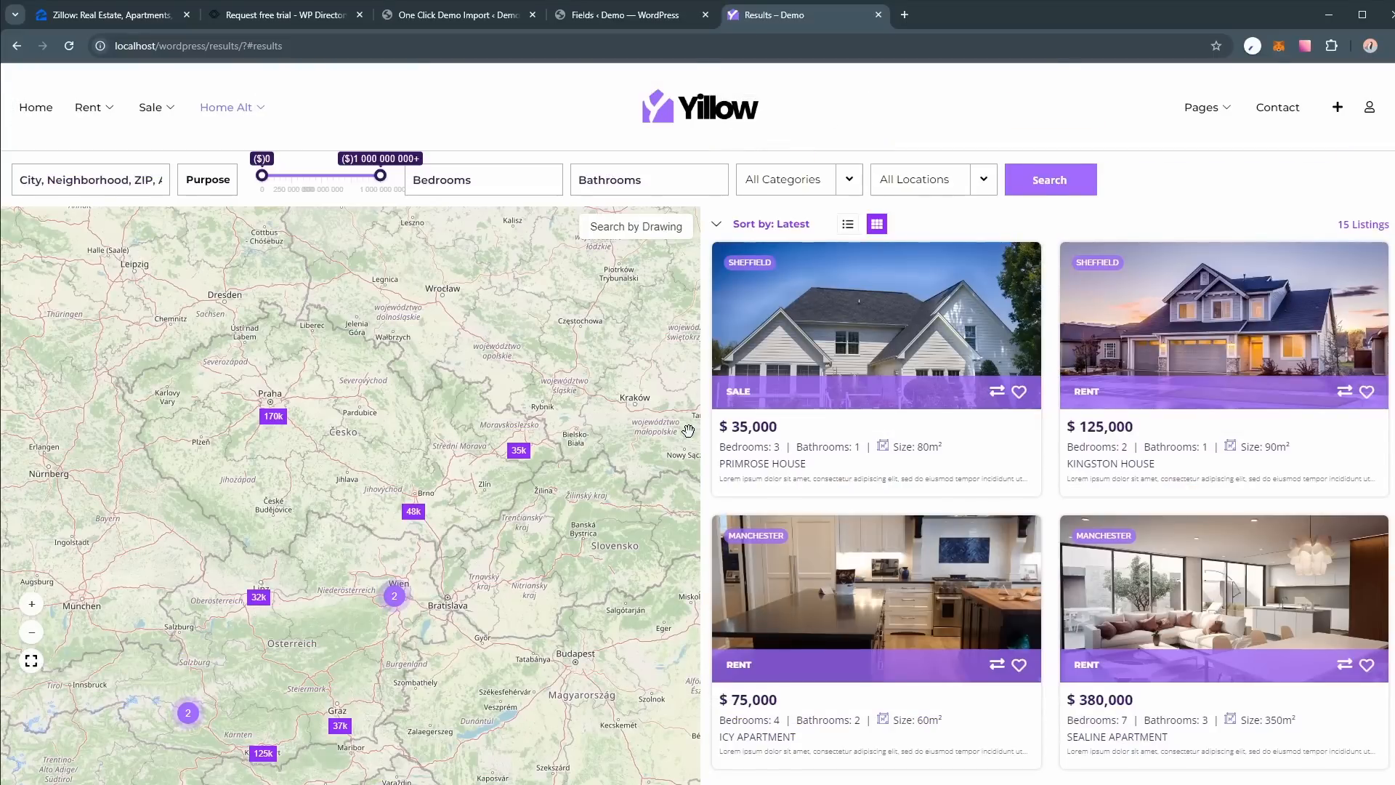
# Scroll down the results grid to see more of the 15 listings beside the map.
pyautogui.scroll(-3)
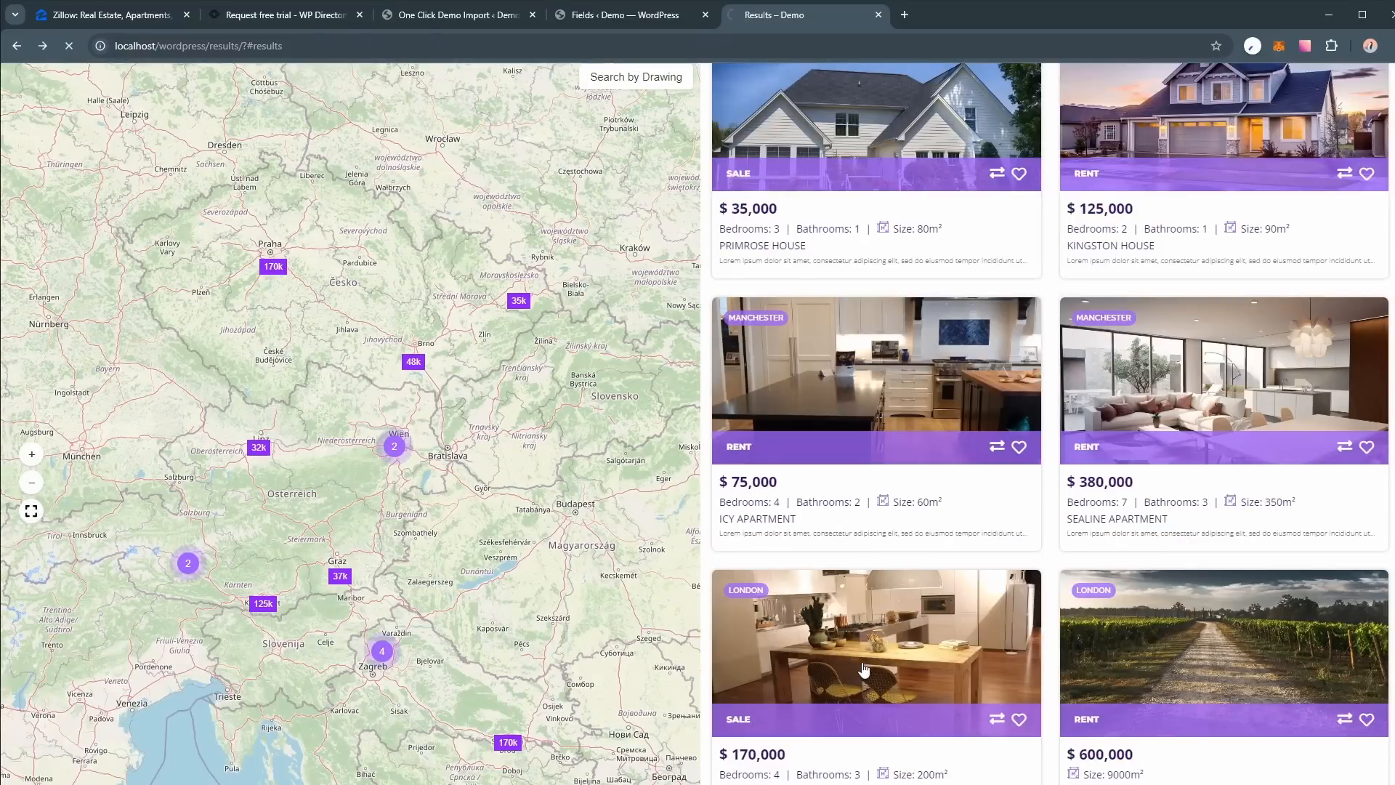
# Open the Meadow View listing and scroll through its photos, details, map and mortgage section.
pyautogui.click(875, 649)
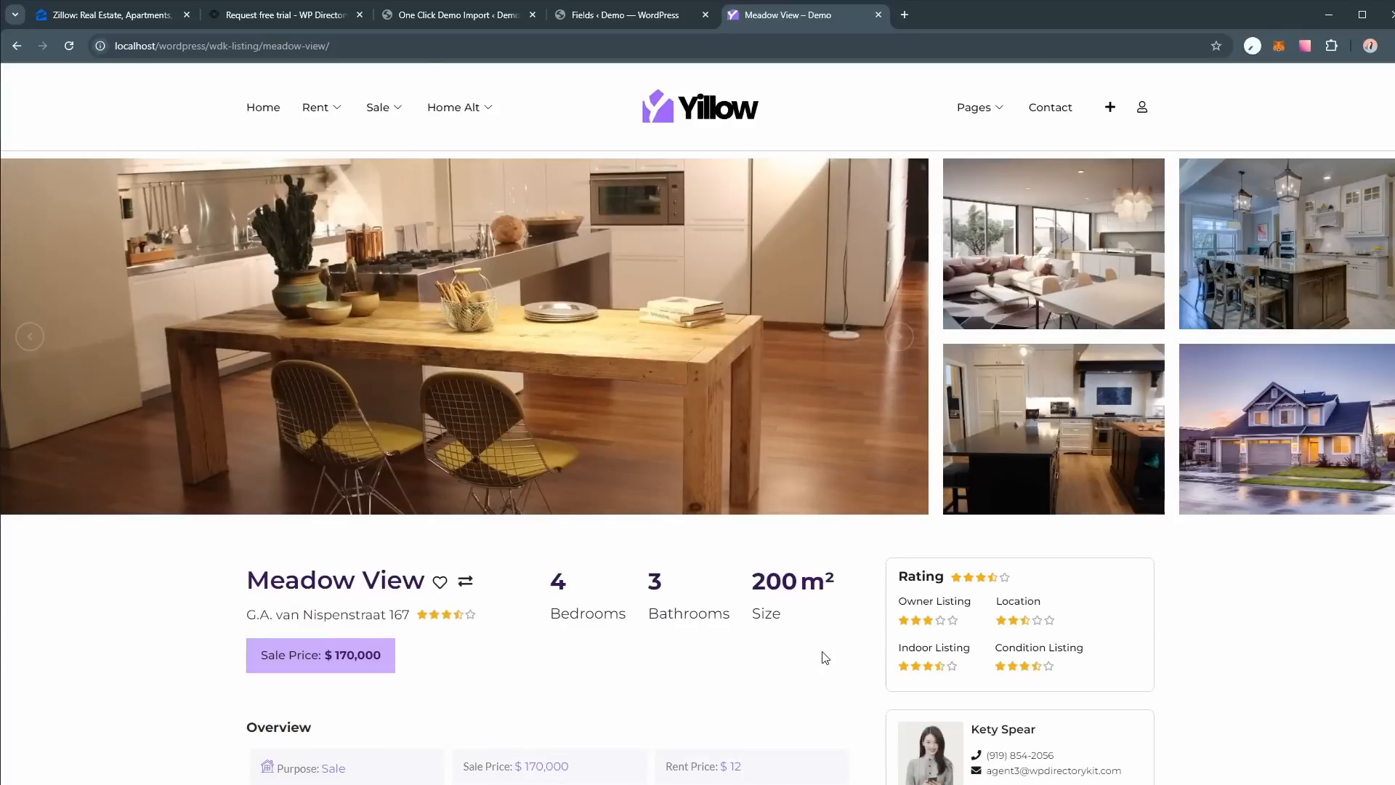
pyautogui.moveTo(805, 470)
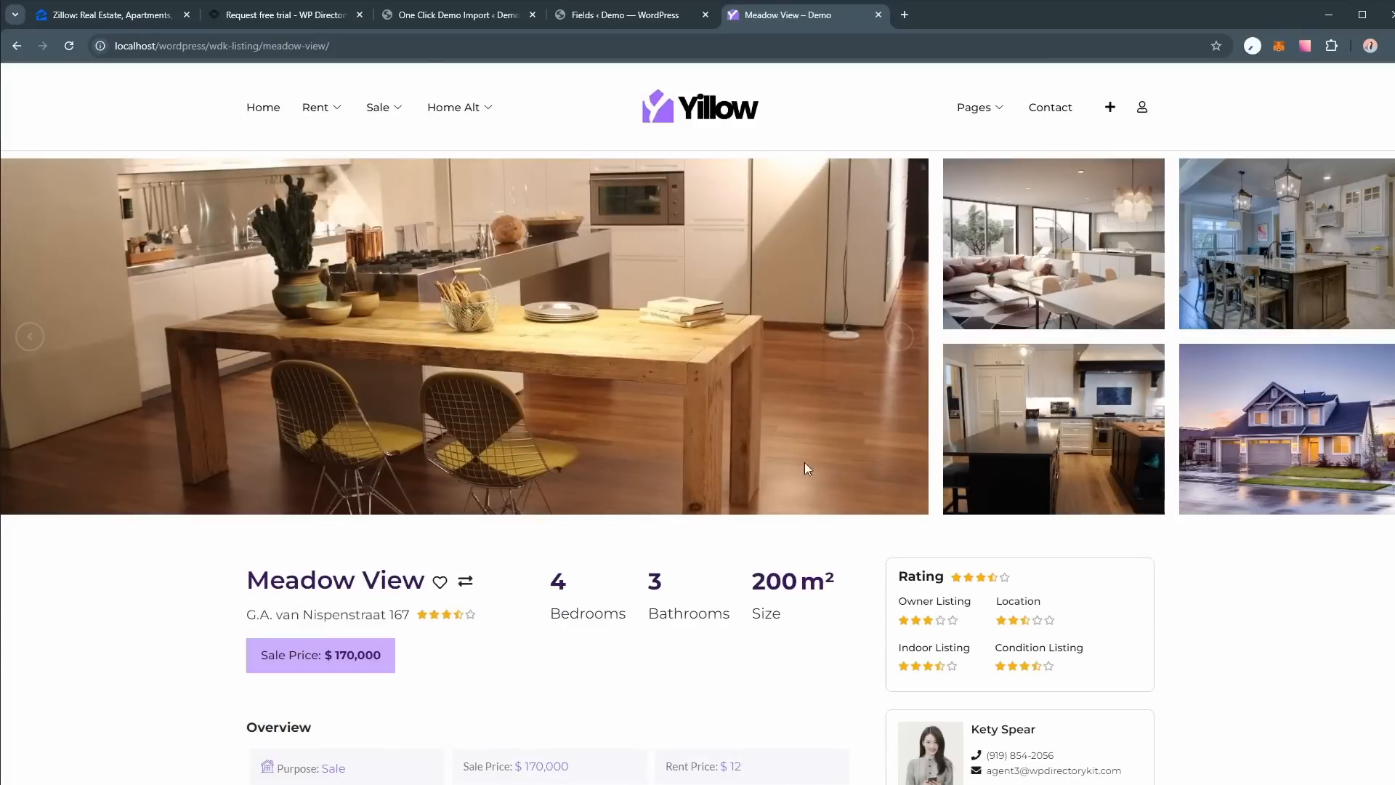
pyautogui.scroll(-3)
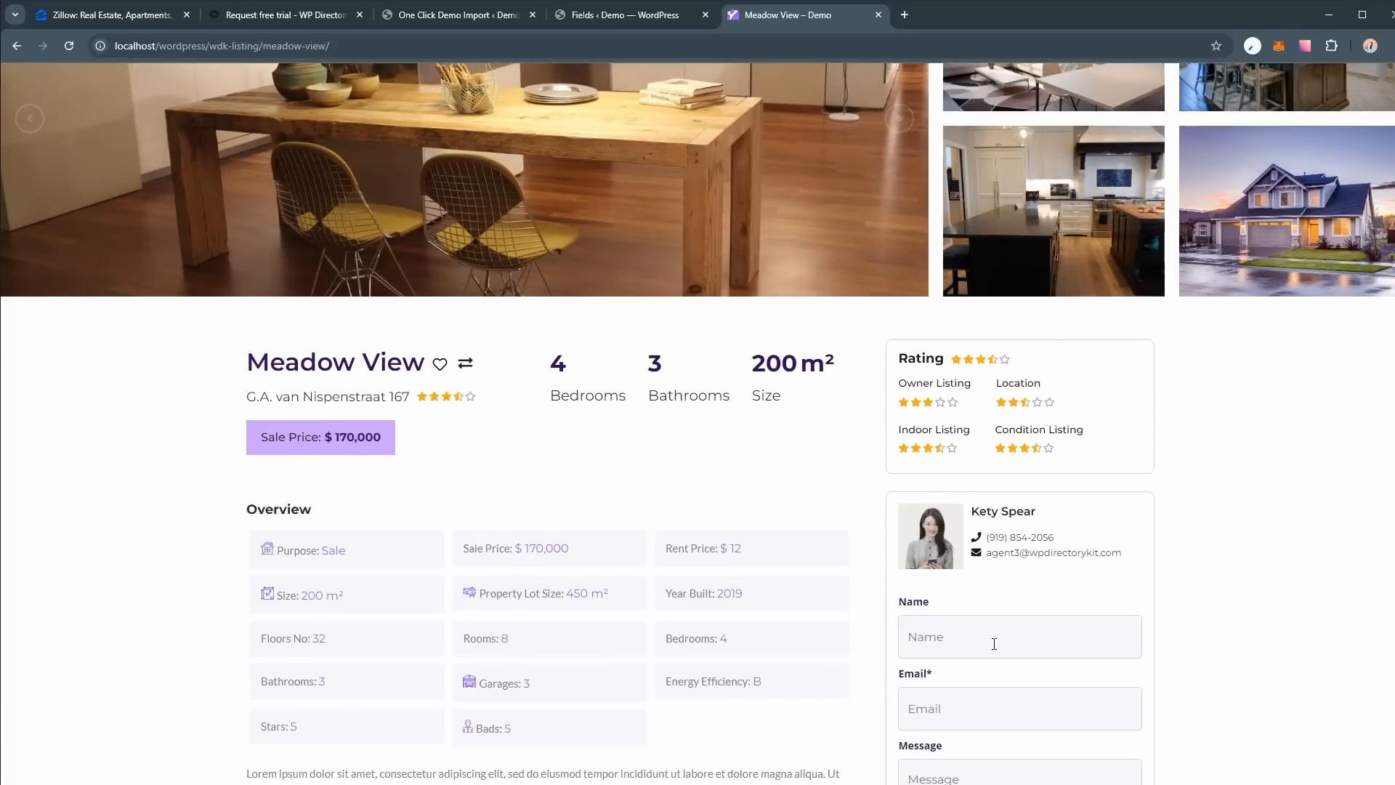
pyautogui.scroll(-3)
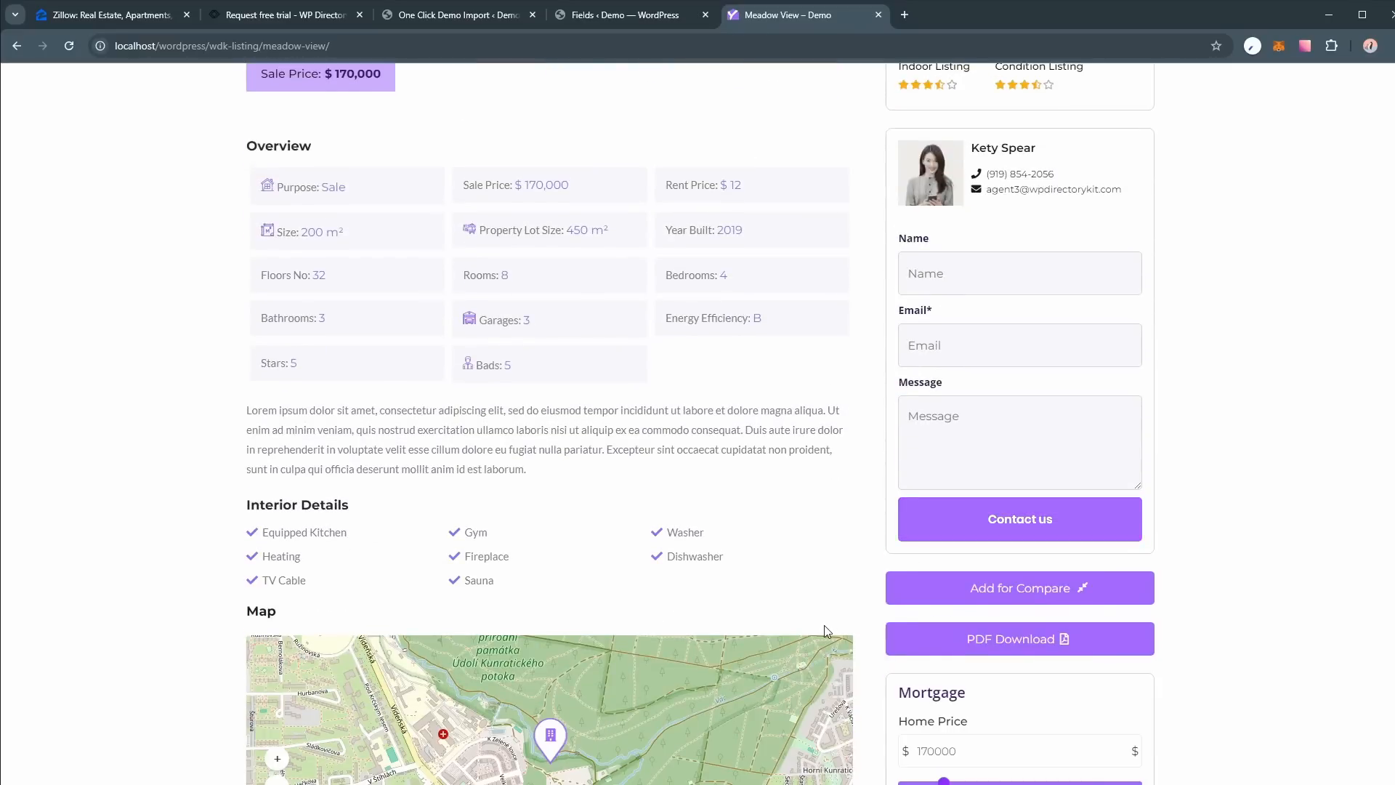
pyautogui.scroll(-3)
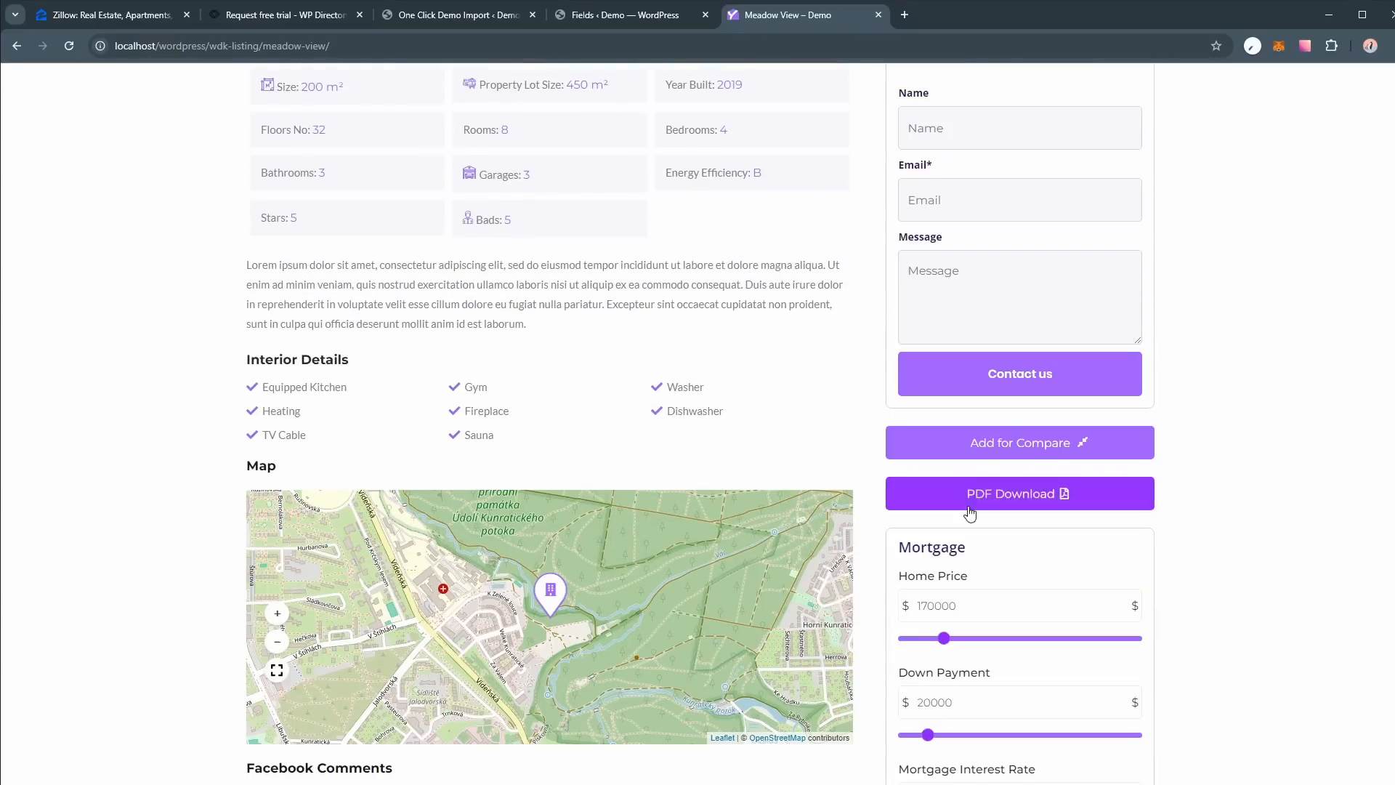
pyautogui.scroll(-3)
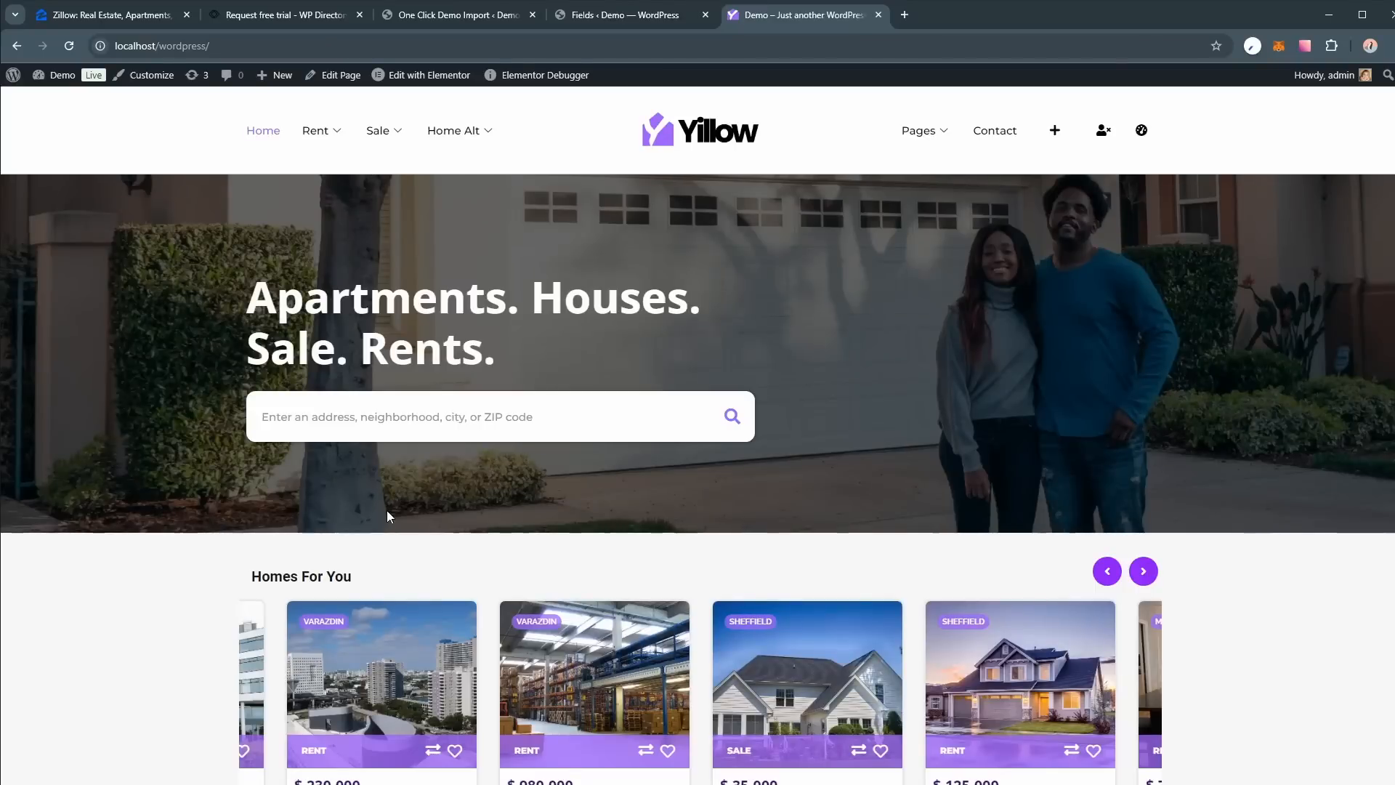
pyautogui.moveTo(378, 513)
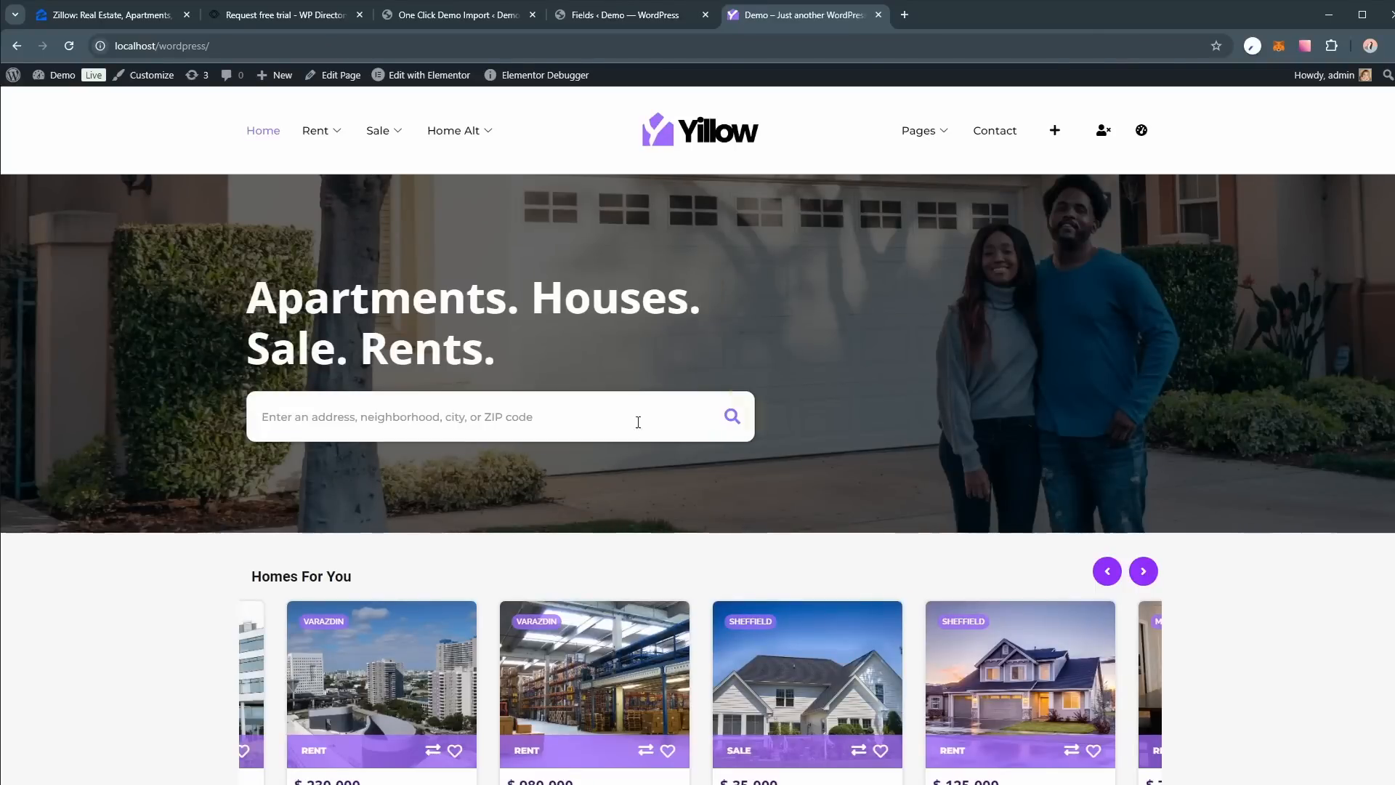
# Launch Edit with Elementor on the home page from the admin bar.
pyautogui.click(427, 74)
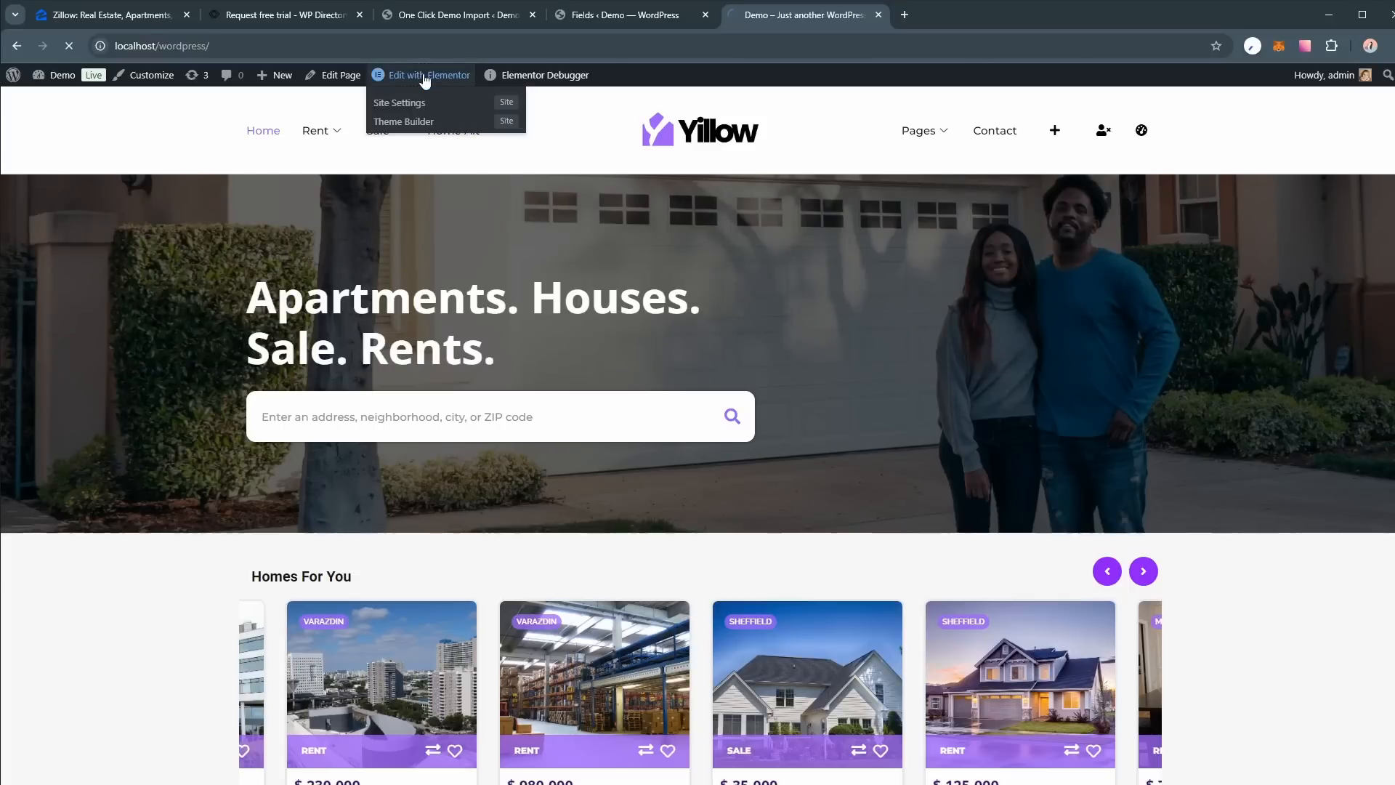
pyautogui.click(427, 74)
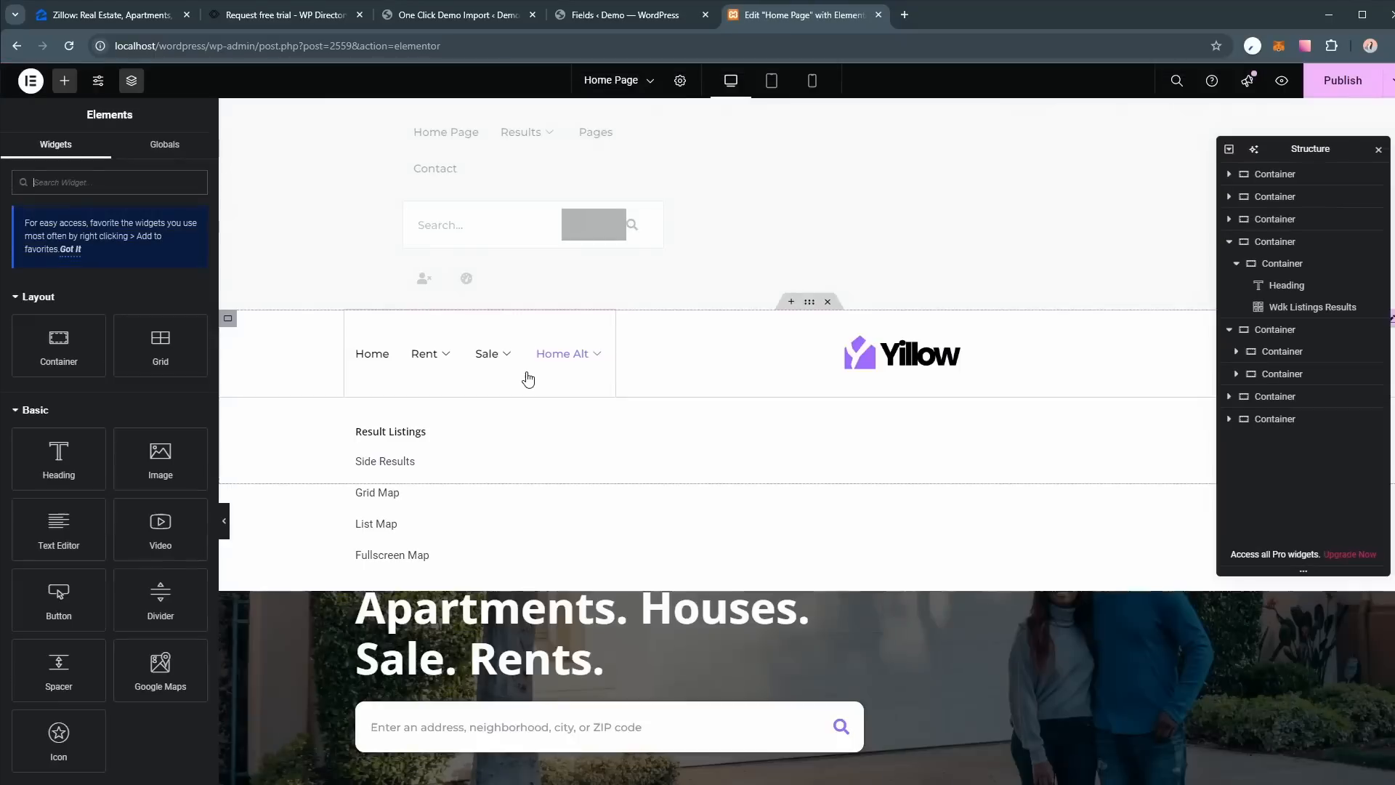
# Scroll the canvas down past Homes For You to the Recommended Homes image container.
pyautogui.scroll(-3)
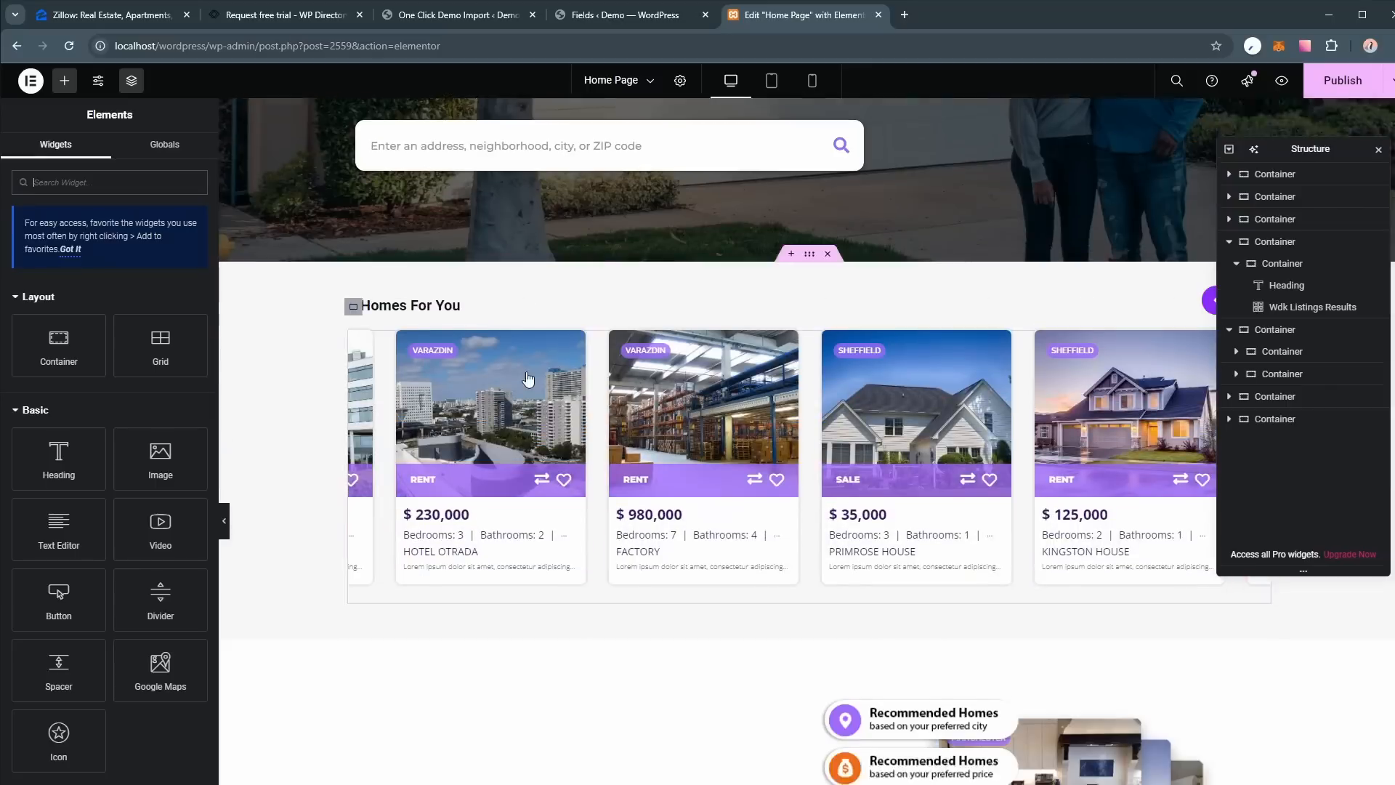
pyautogui.scroll(-3)
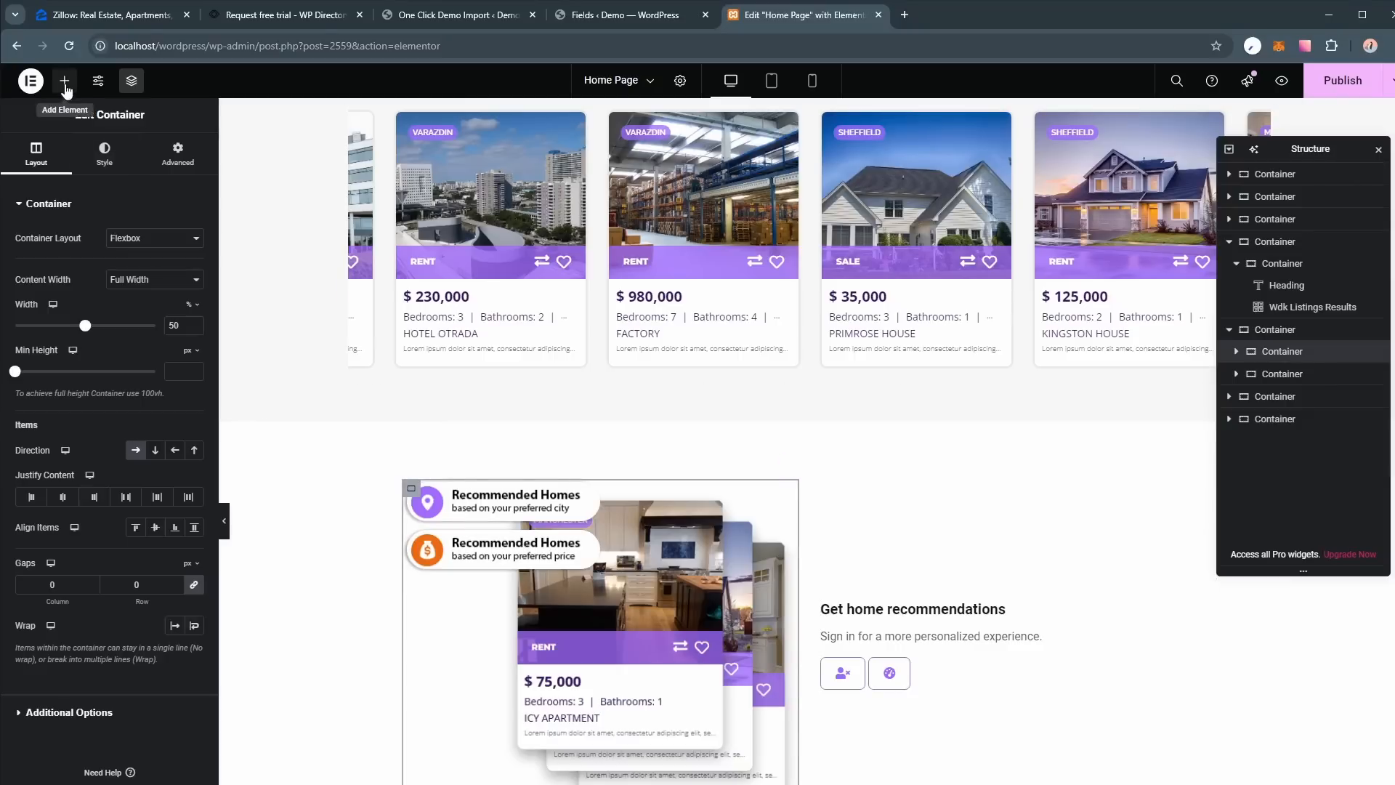
# Open the widget library and scroll to the Wdk group with the Wdk Listings Carousel.
pyautogui.click(62, 80)
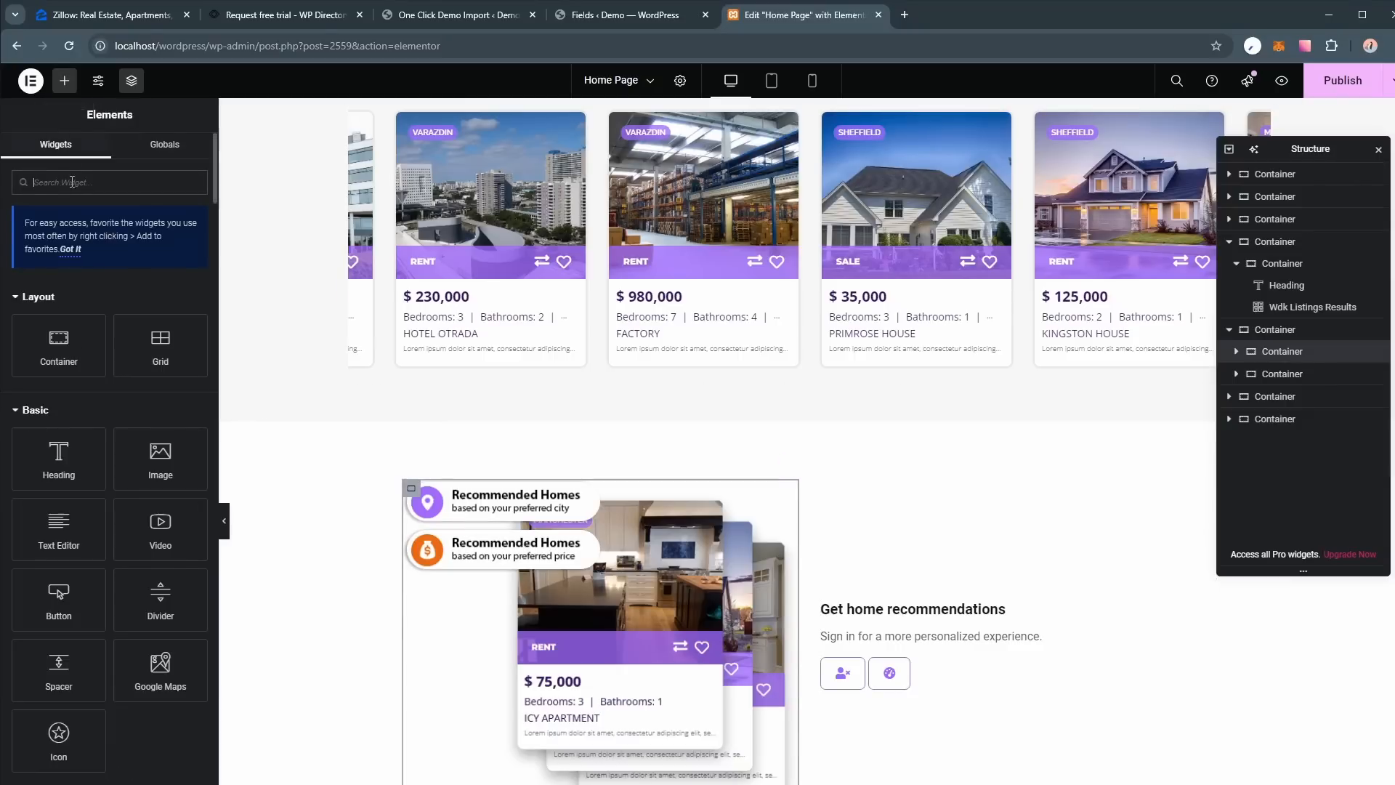
pyautogui.scroll(-3)
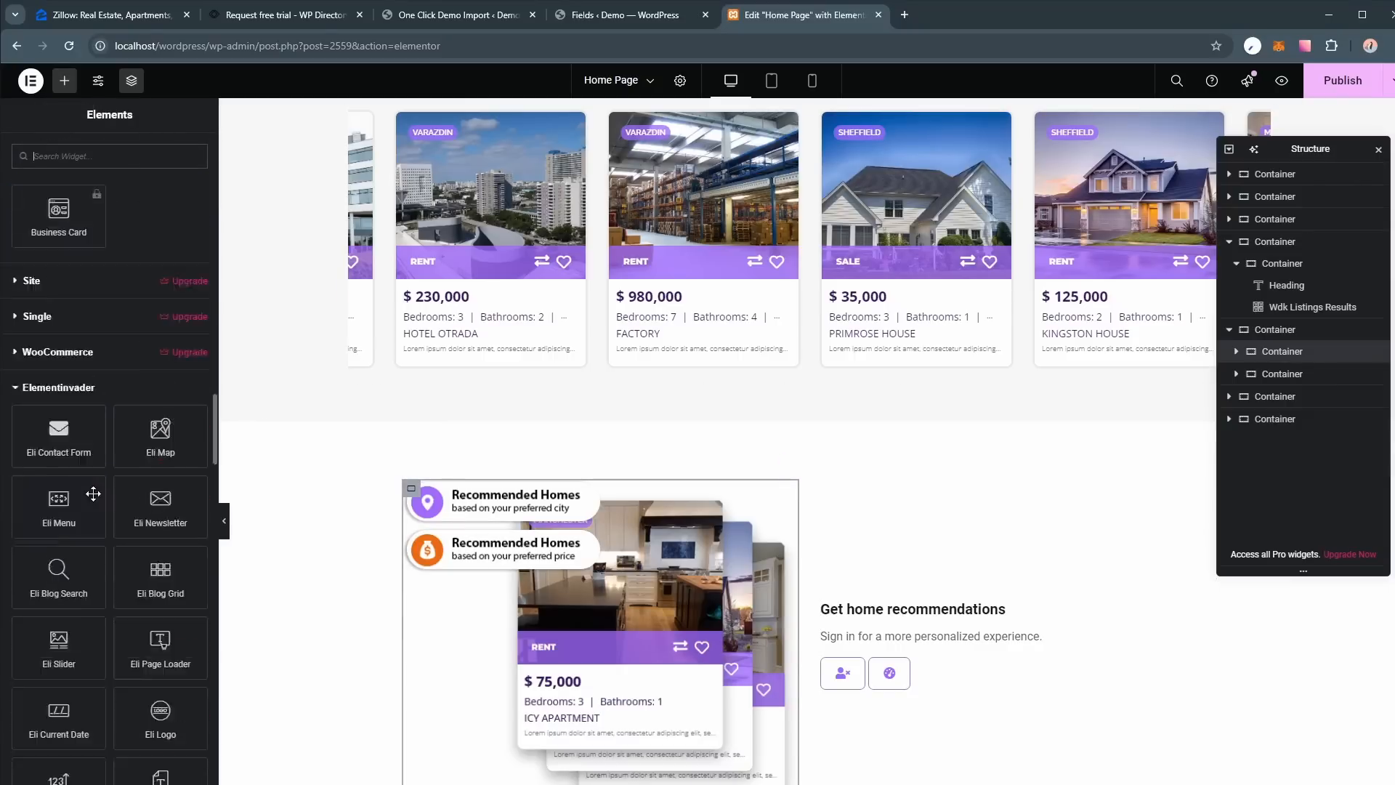
pyautogui.scroll(-3)
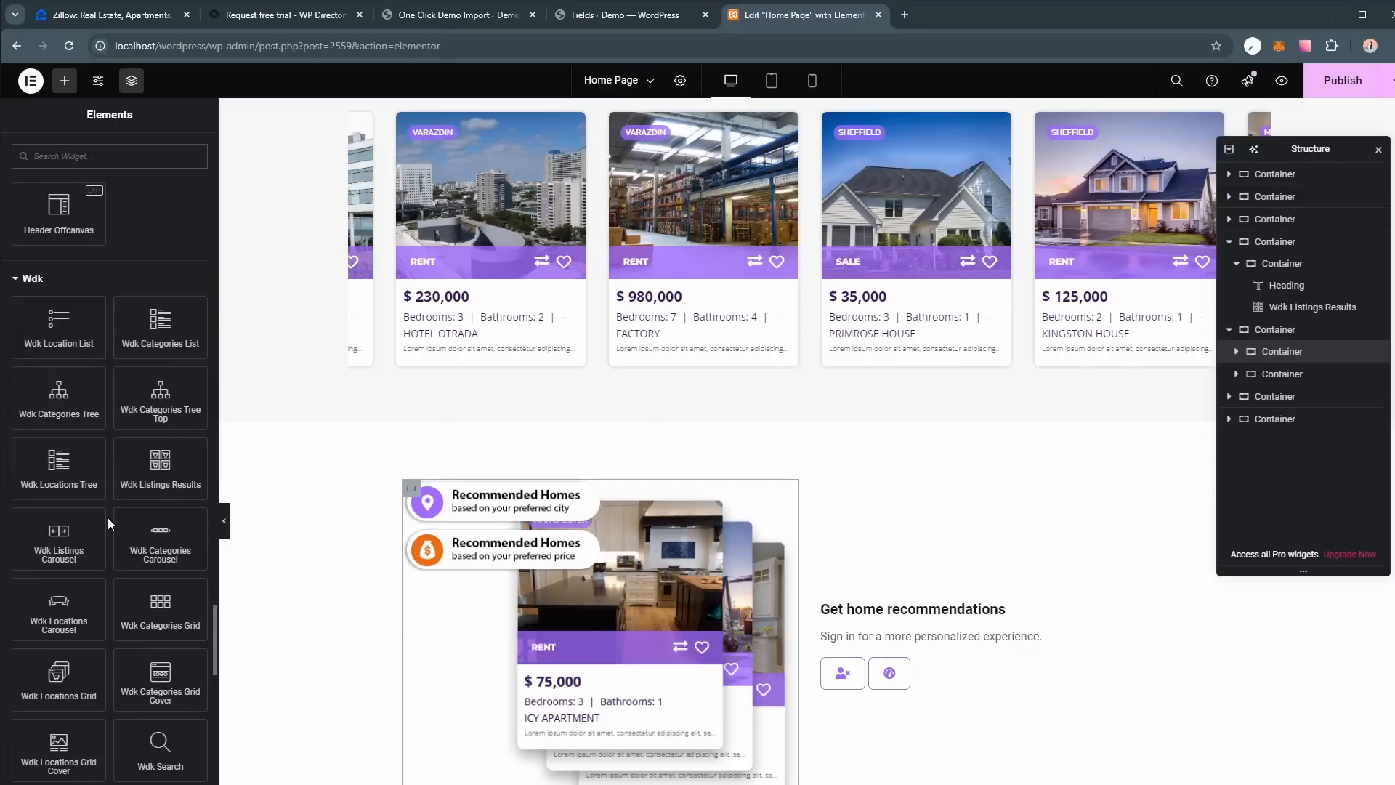
pyautogui.moveTo(58, 541)
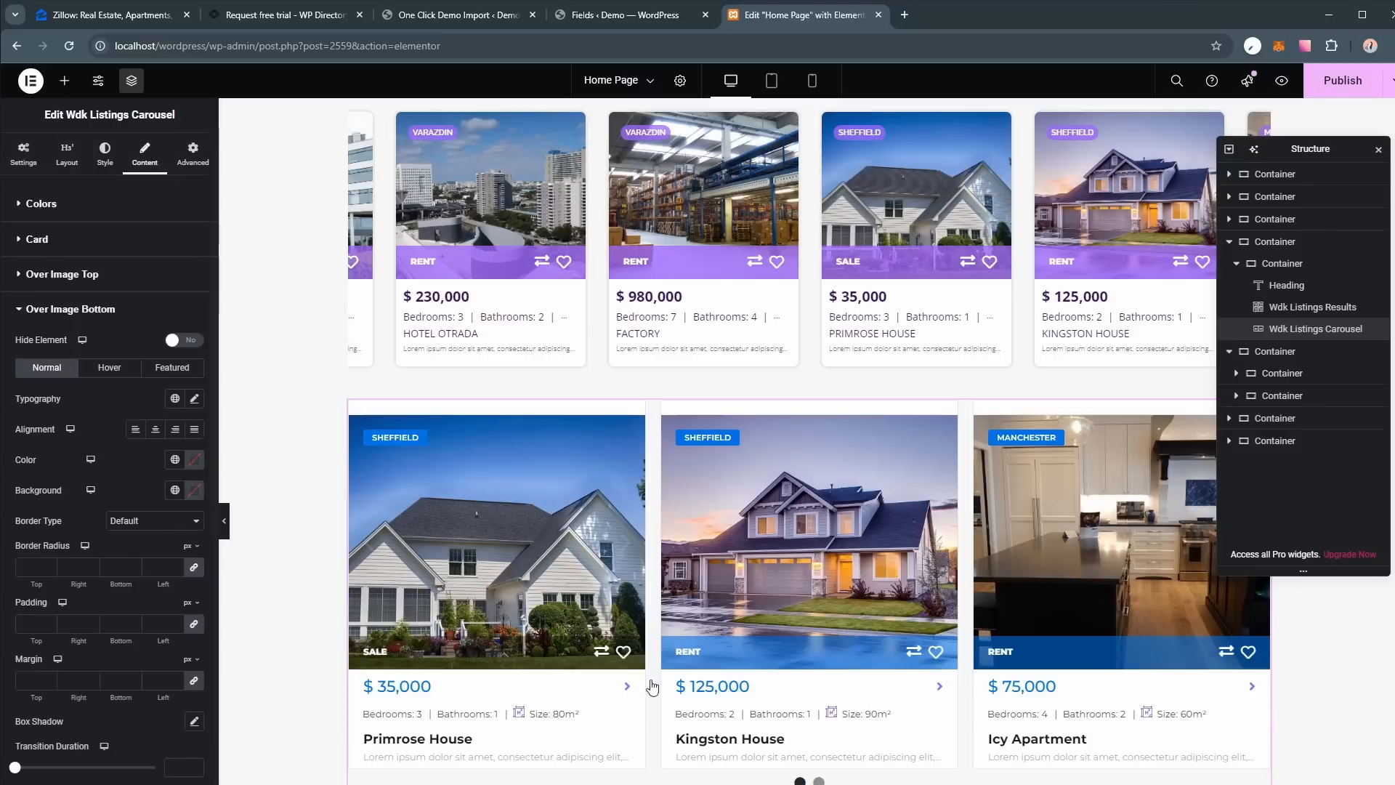
# Set the carousel cards' Over Image Bottom background colour to purple.
pyautogui.click(189, 460)
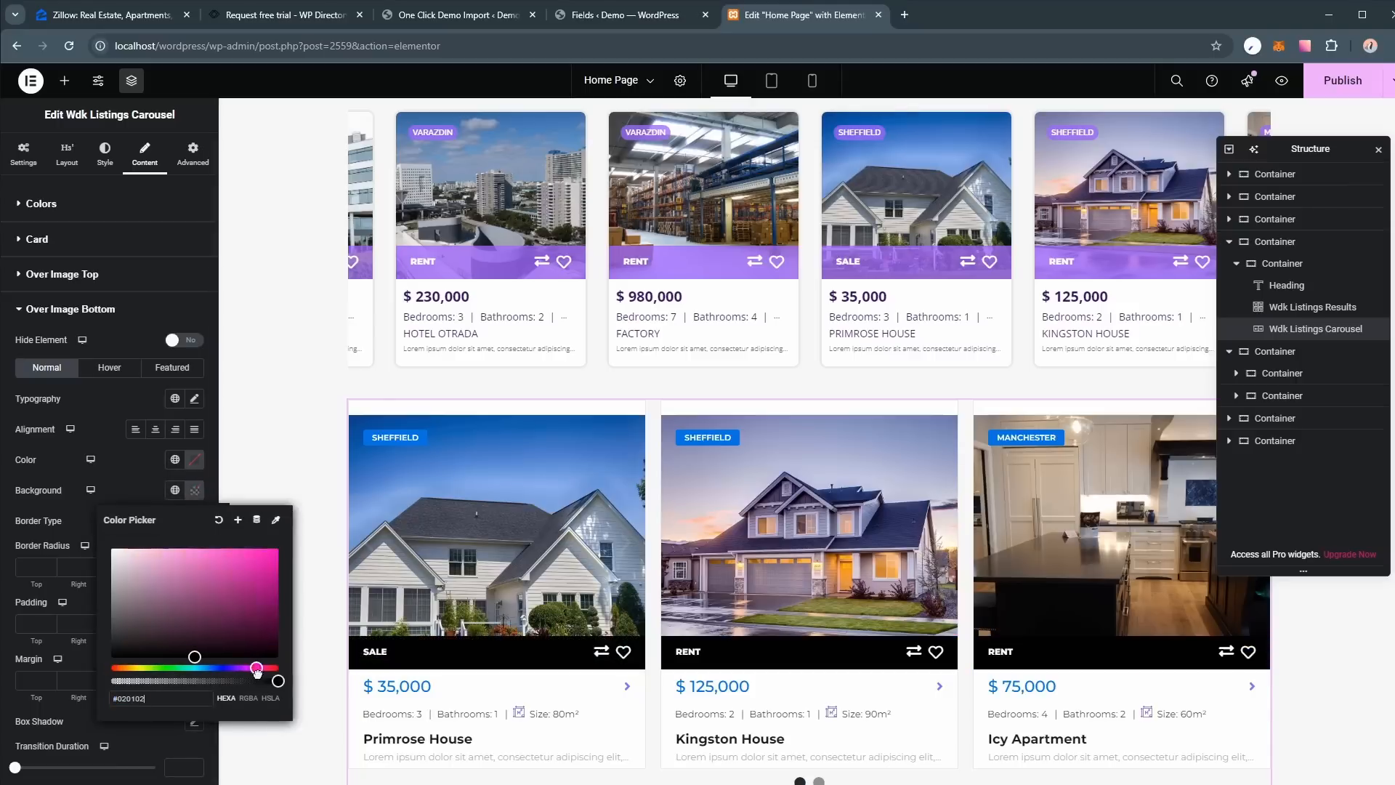
pyautogui.click(195, 569)
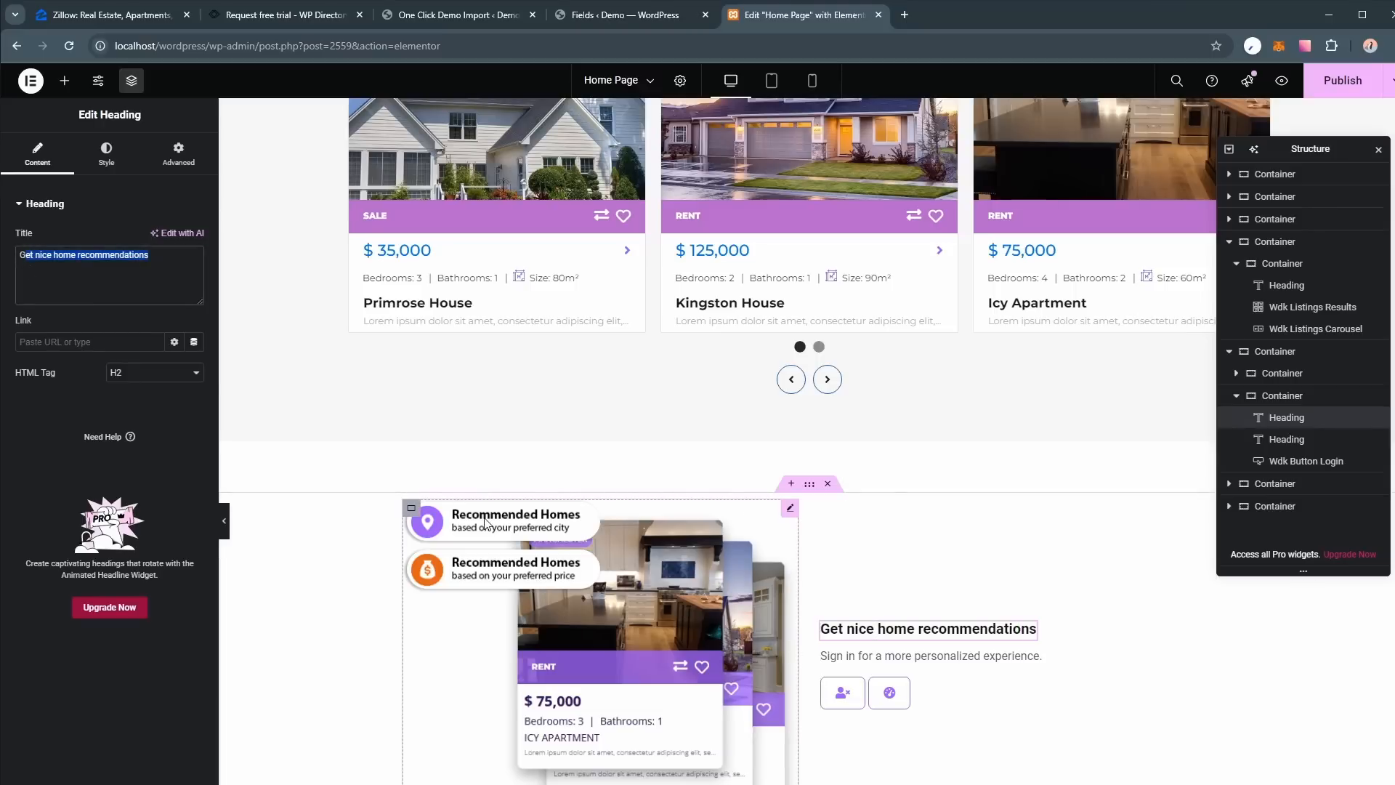
pyautogui.scroll(-3)
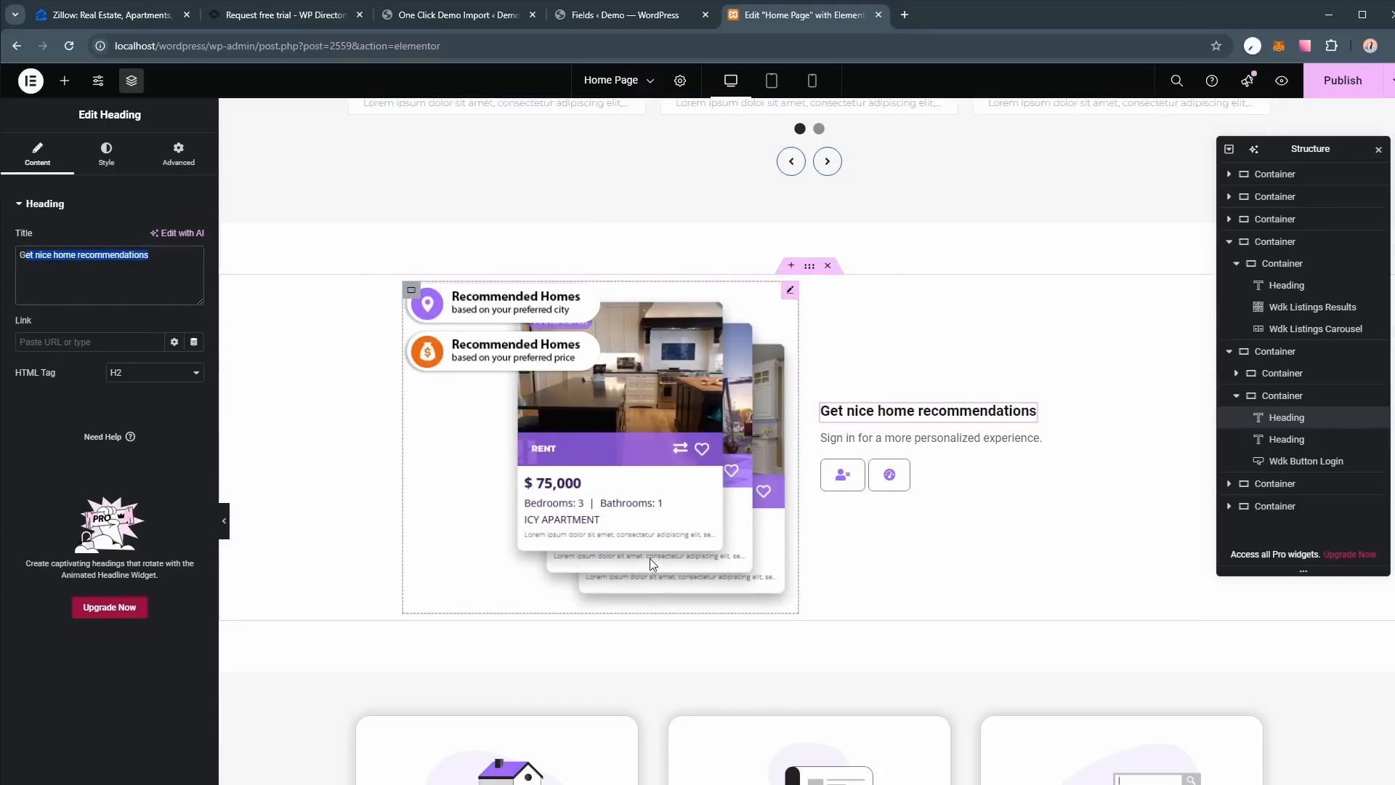
# Switch to the wpdirectorykit YouTube channel and list all its tutorial videos.
pyautogui.click(458, 15)
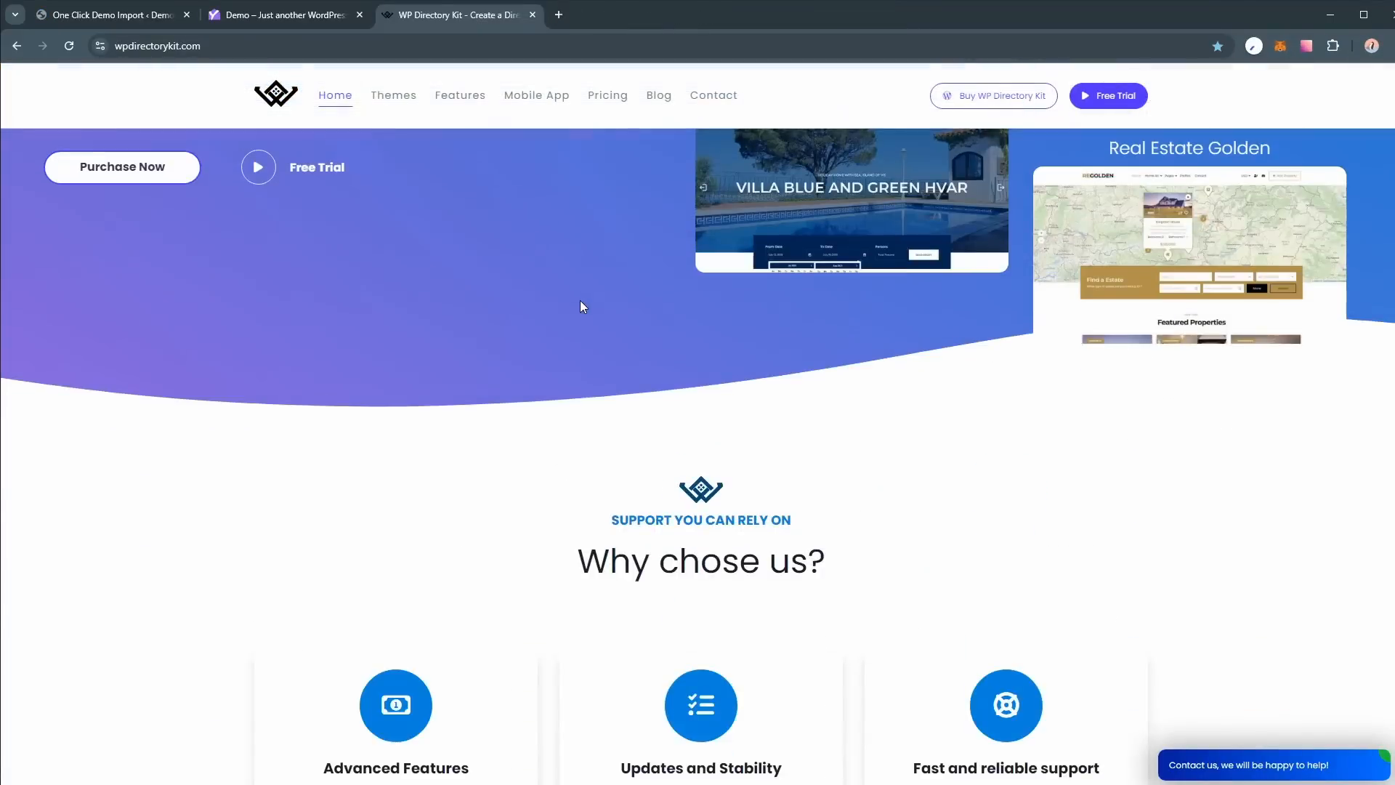
pyautogui.scroll(-3)
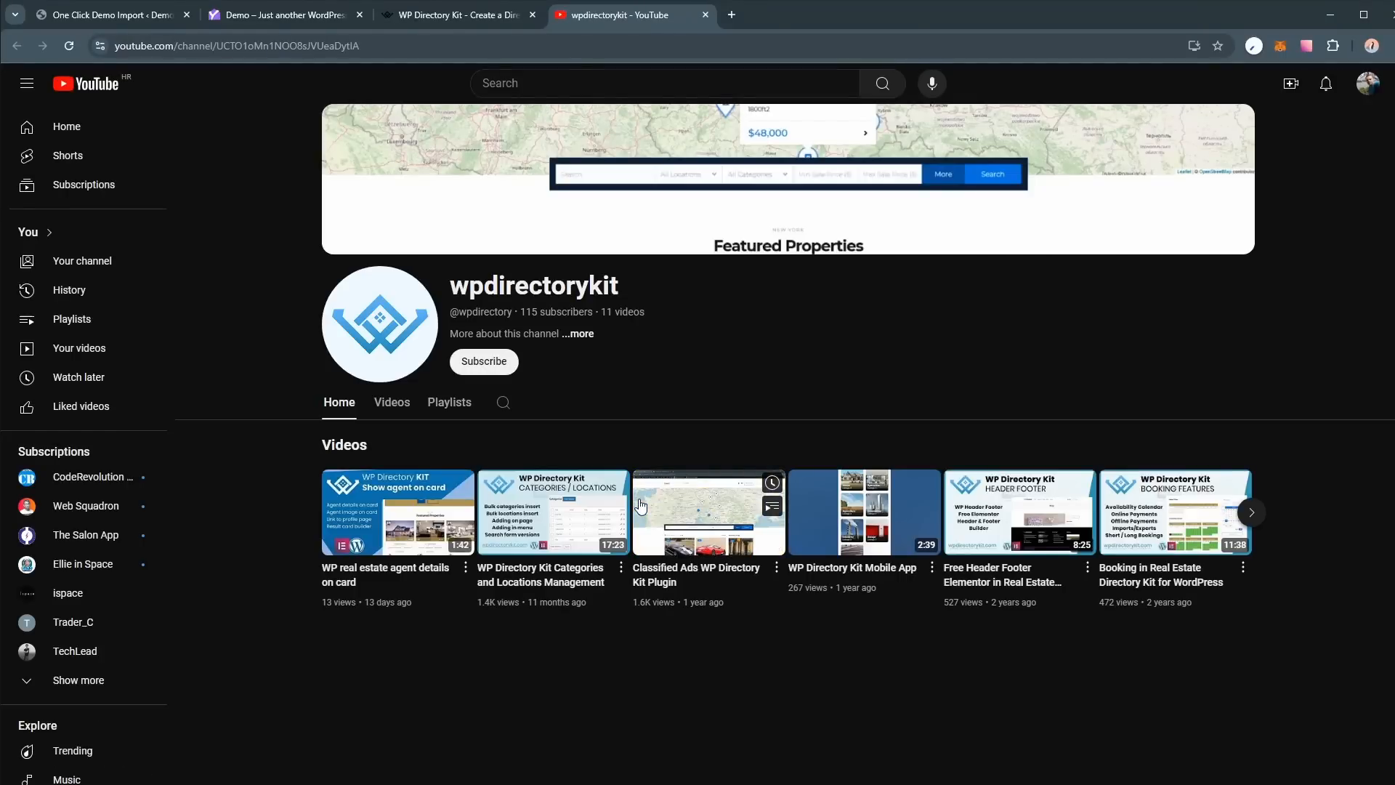
pyautogui.click(391, 401)
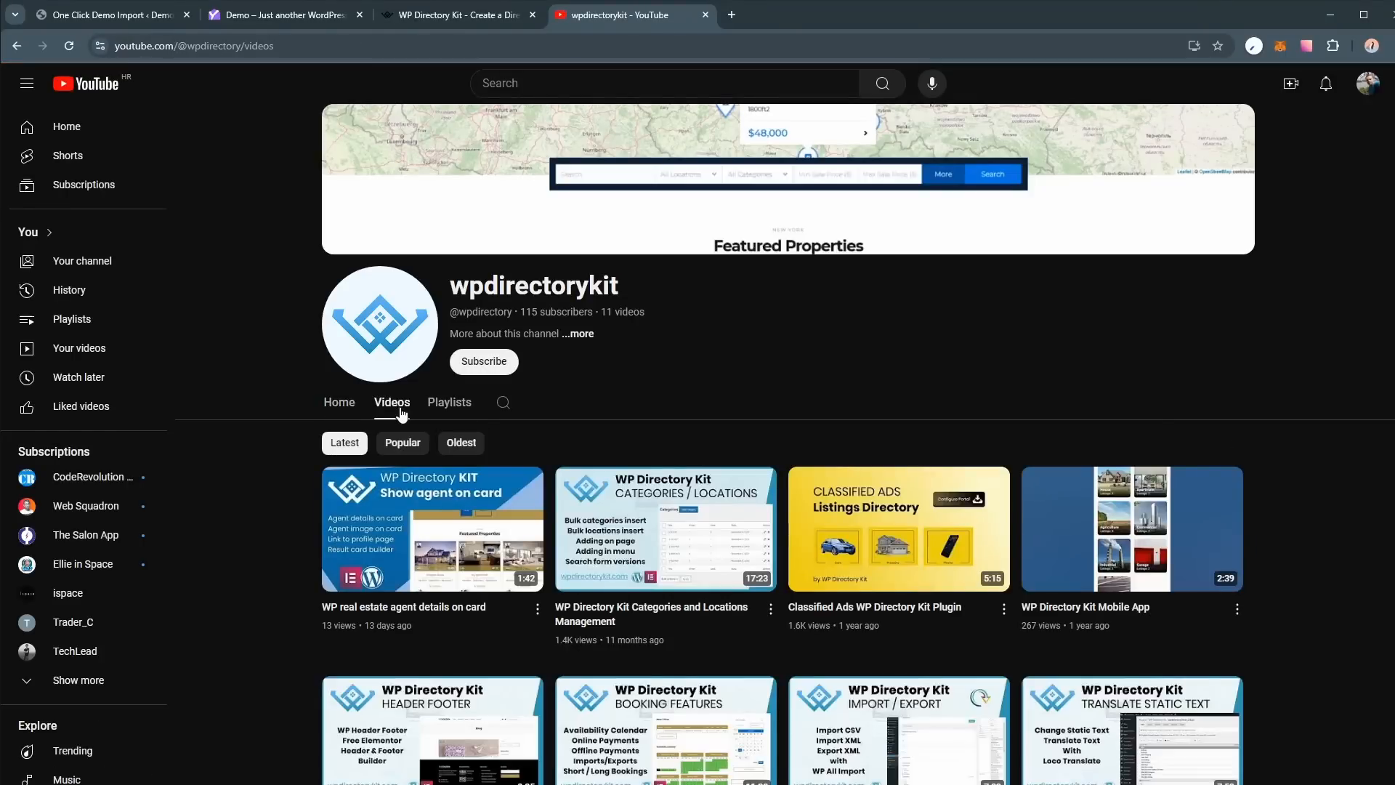
pyautogui.scroll(-3)
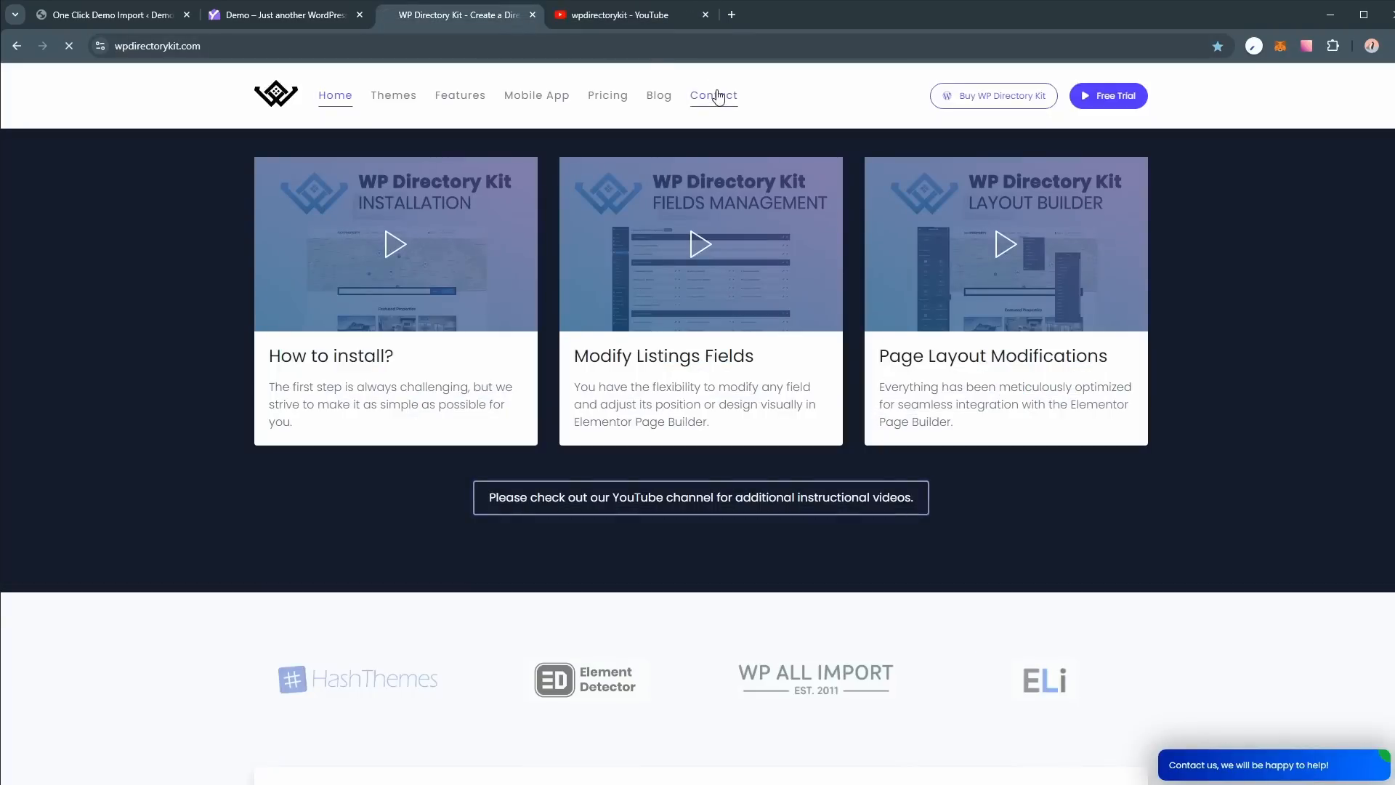
# Go to the Contact page of wpdirectorykit.com showing the message form and contact channels.
pyautogui.click(712, 96)
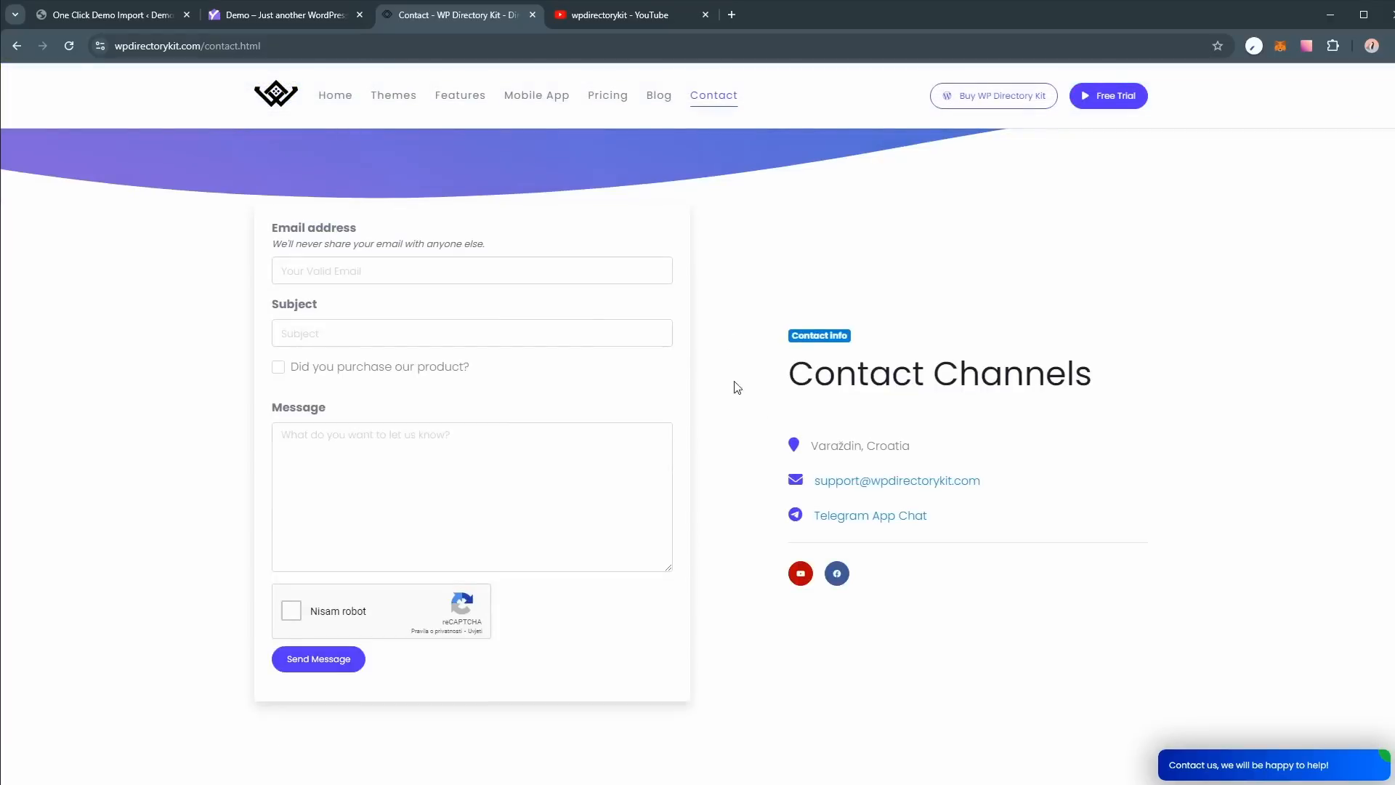
pyautogui.moveTo(888, 557)
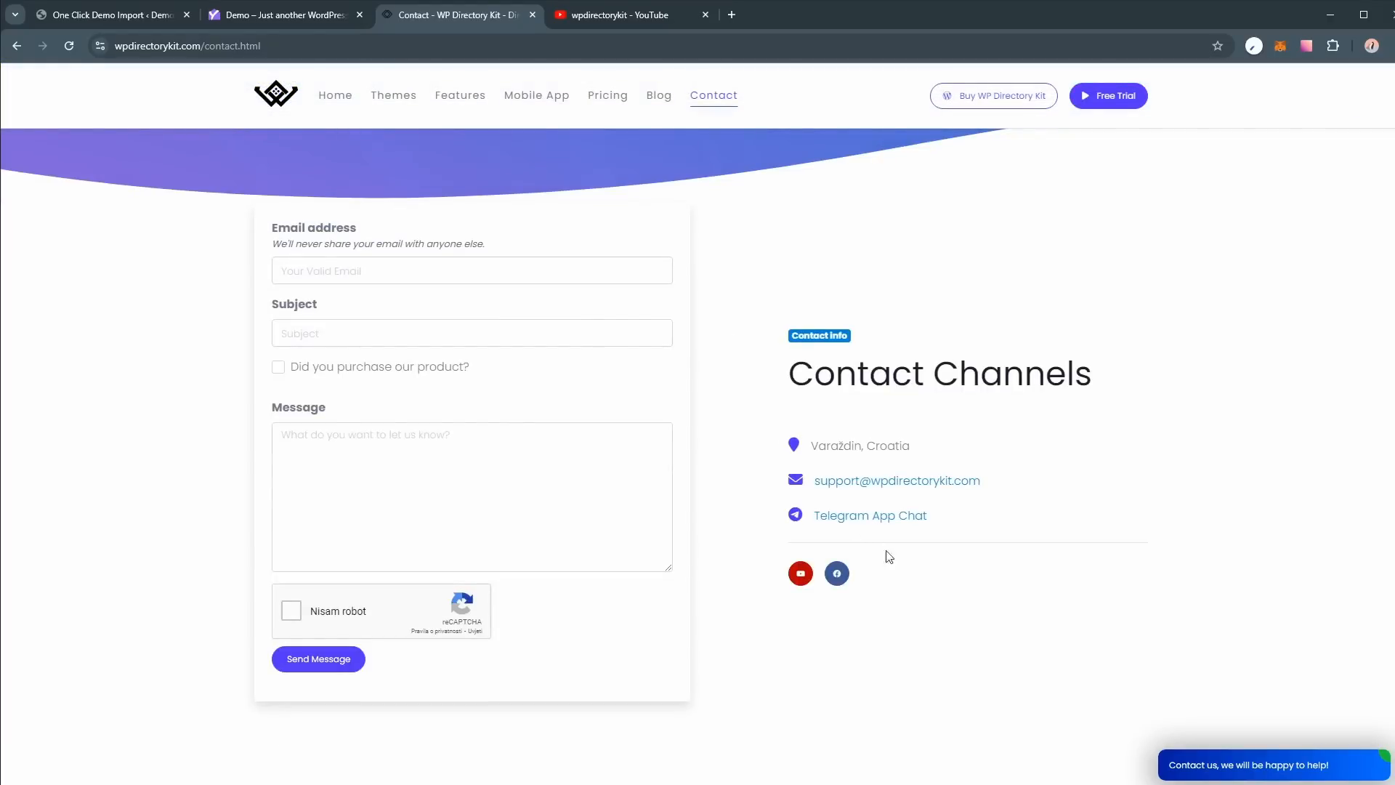
pyautogui.moveTo(1101, 696)
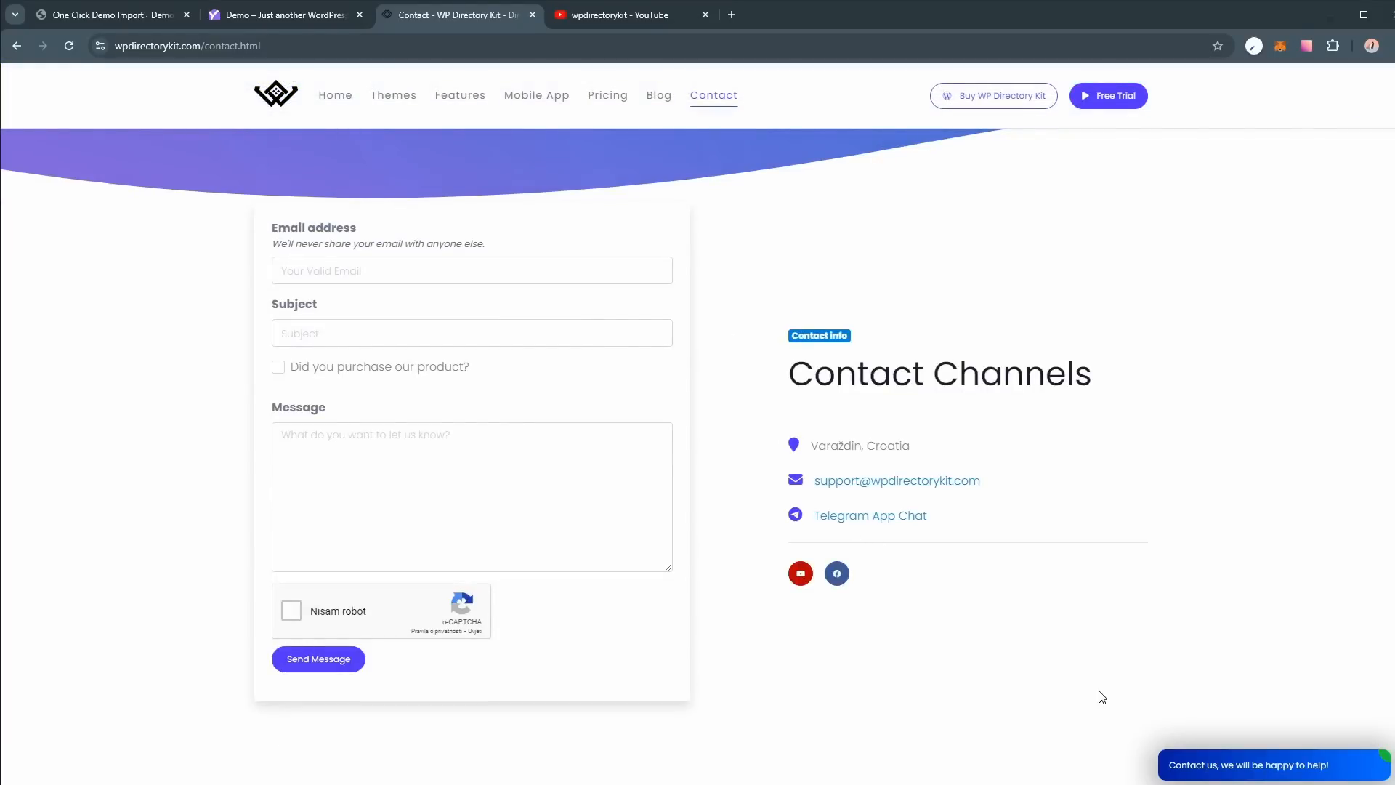